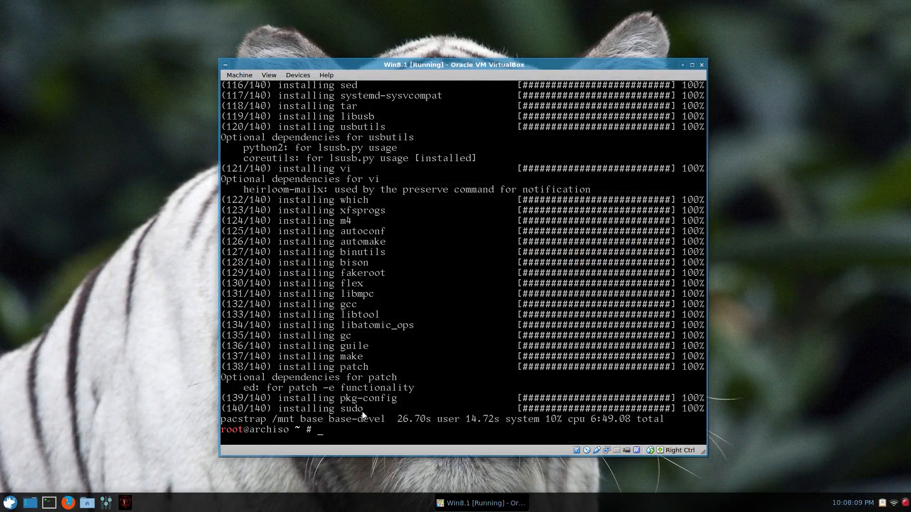
mouse_move(324, 318)
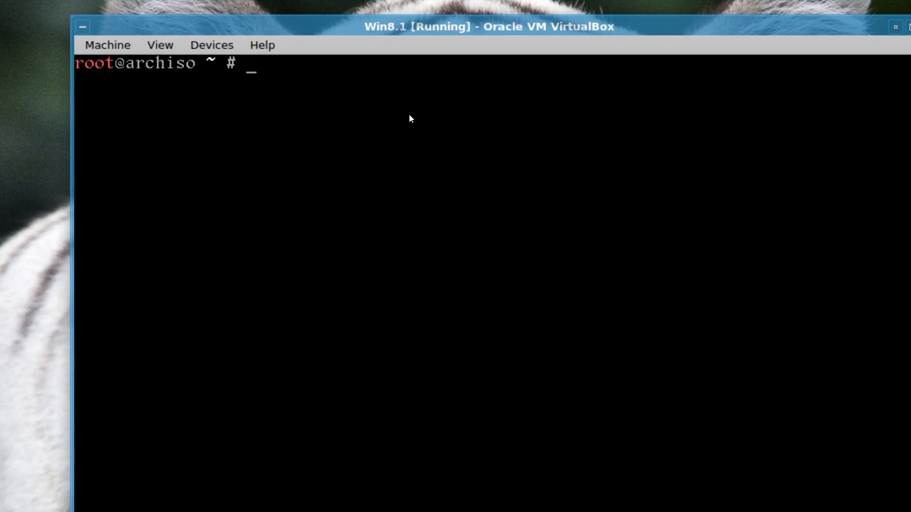
Step: Write the fstab with genfstab /mnt >> /mnt/etc/fstab and display its contents
type("genfs")
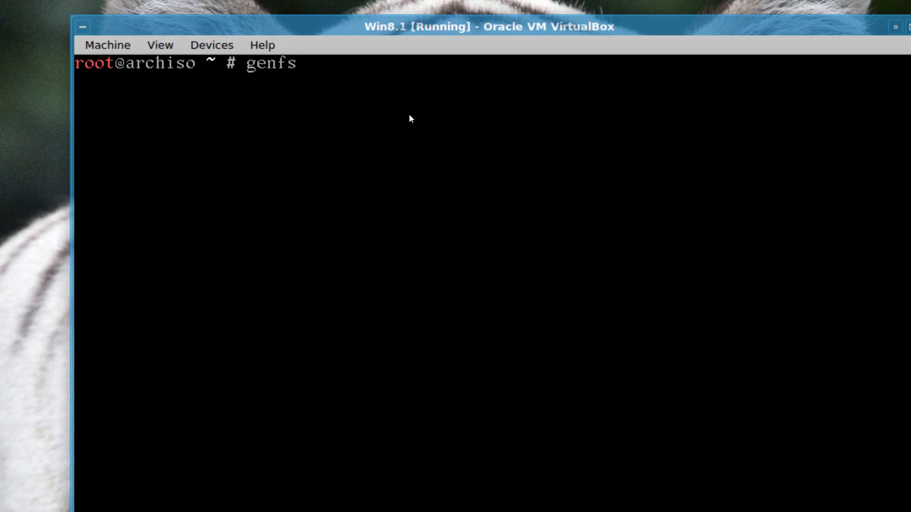
type("ta")
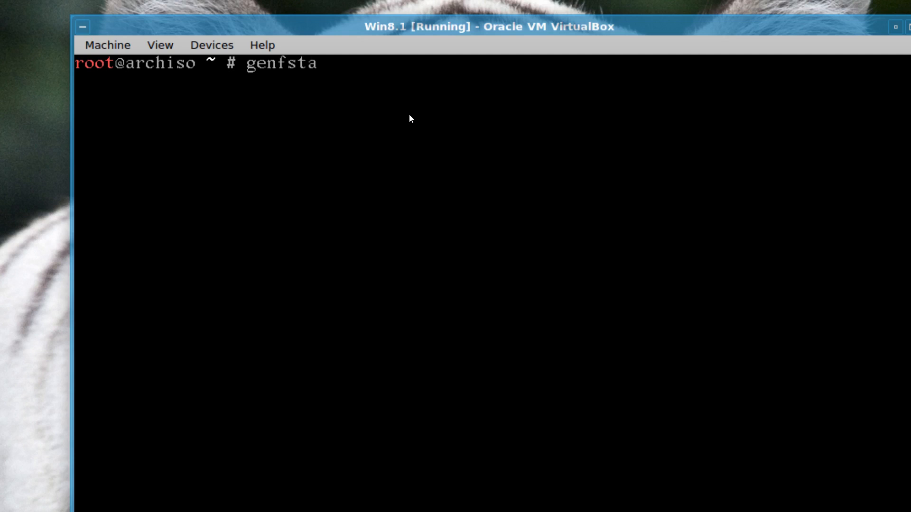
type("b")
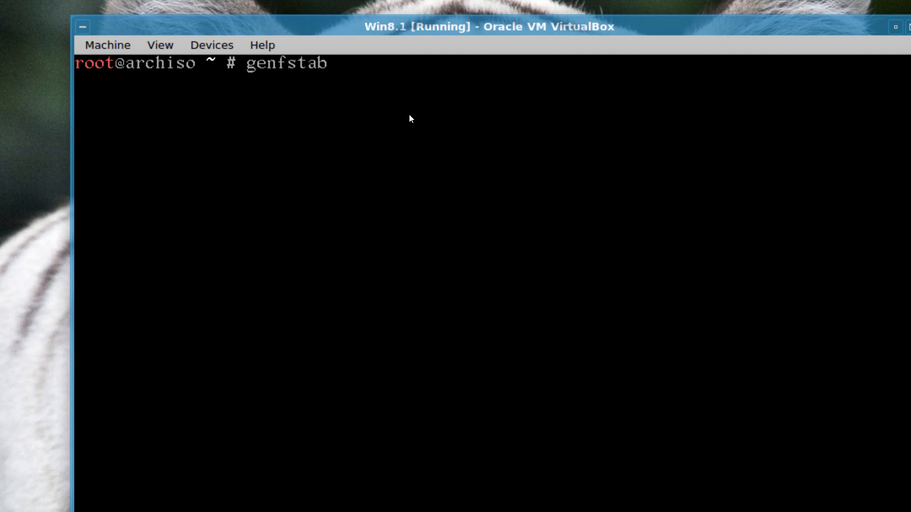
type("/mnt/")
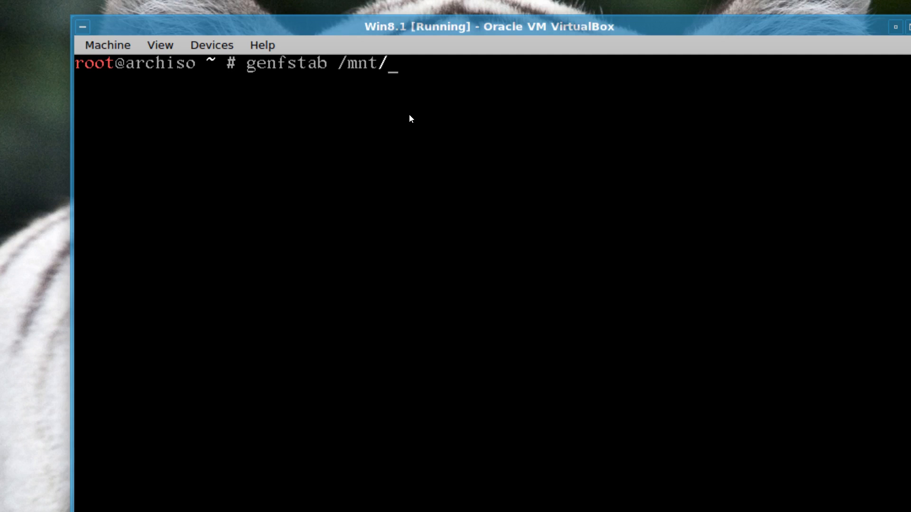
key("Backspace")
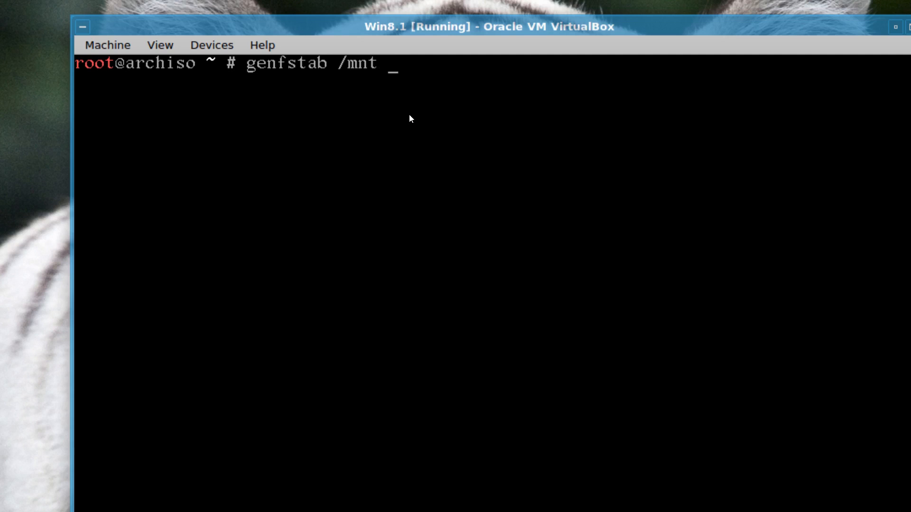
type(">>")
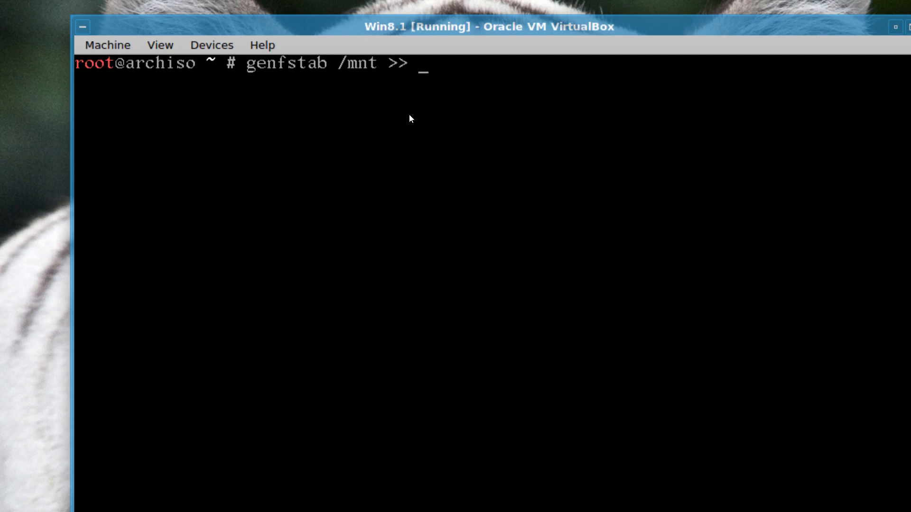
type("/mnt/e")
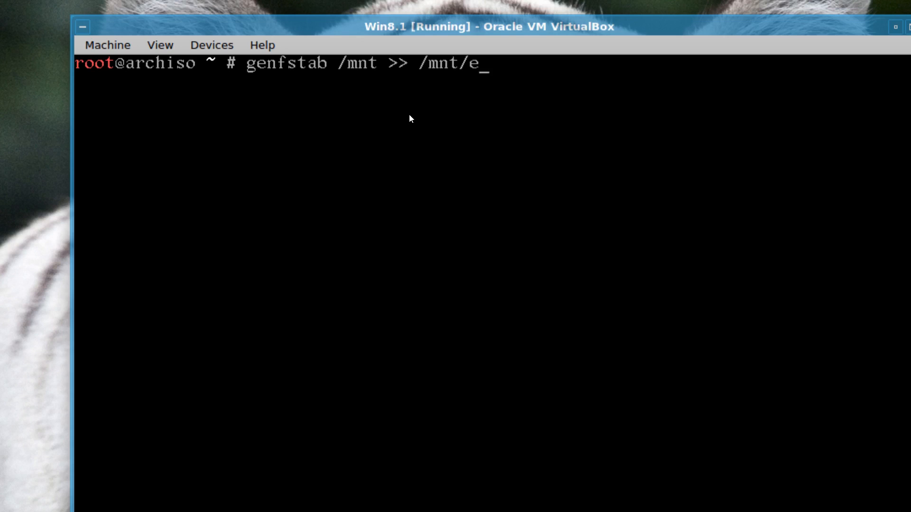
type("tc/fstab")
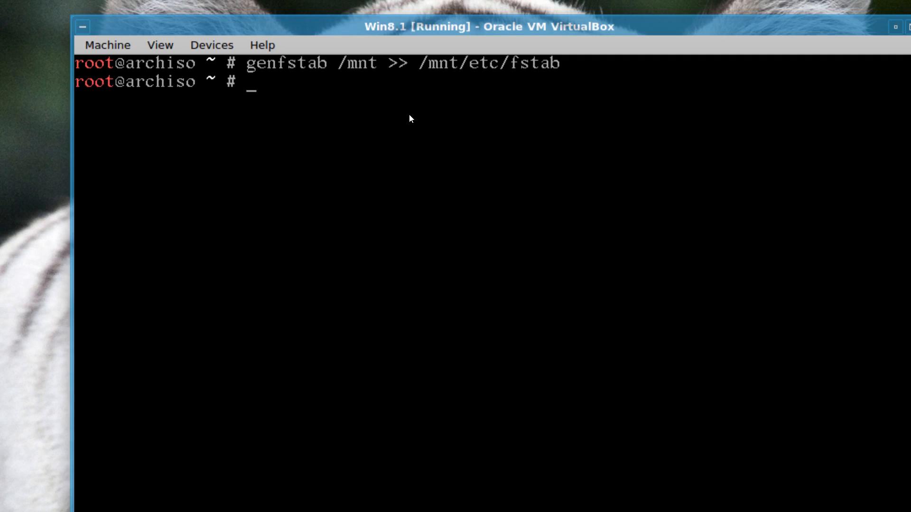
type("enfstab /mnt >> /mnt/etc/fstab")
type("cat /mnt/etc/fstab")
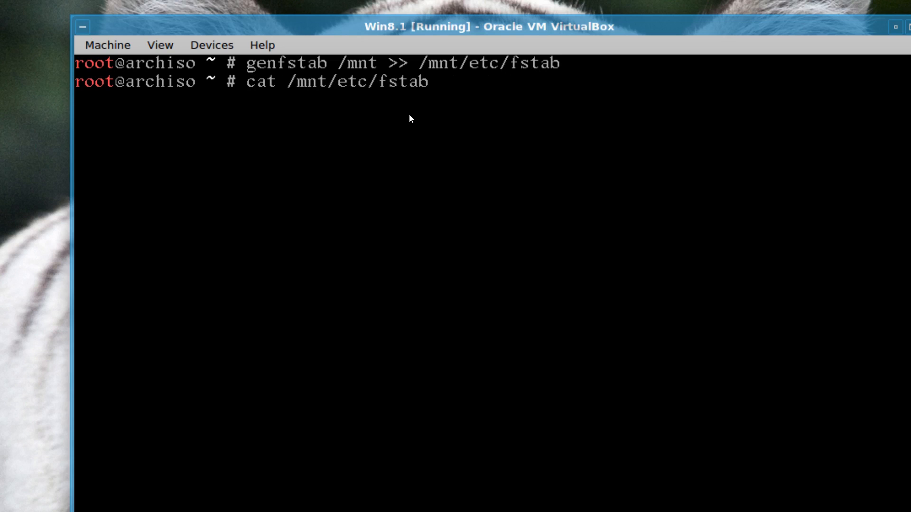
key("Return")
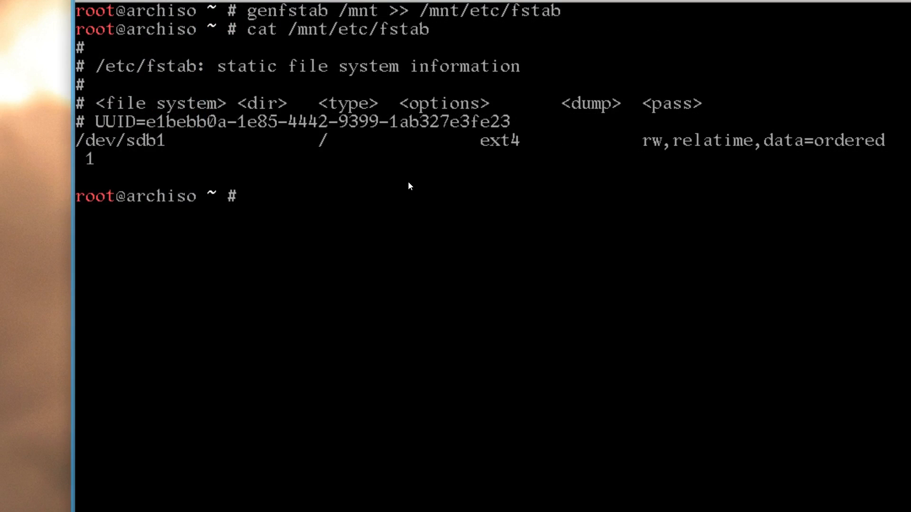
Step: Enter the installed system with arch-chroot /mnt, list its contents, and start passwd
type("arc")
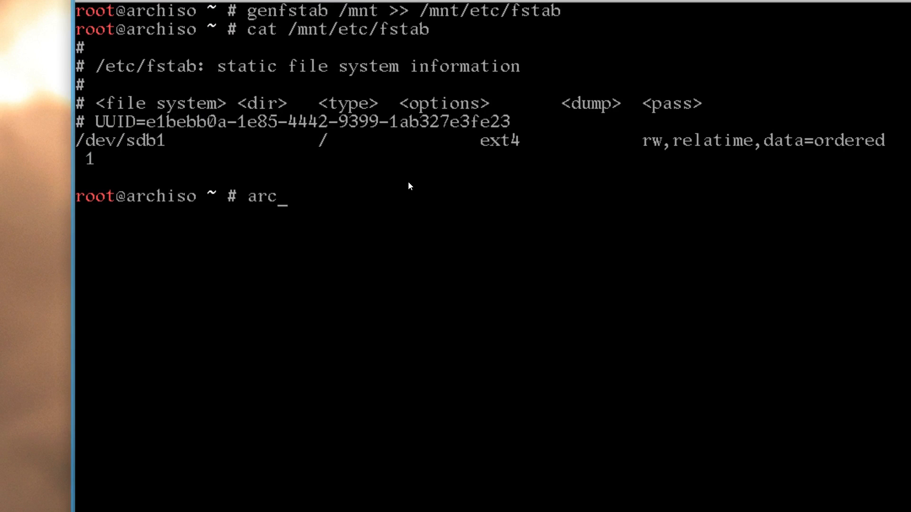
type("h")
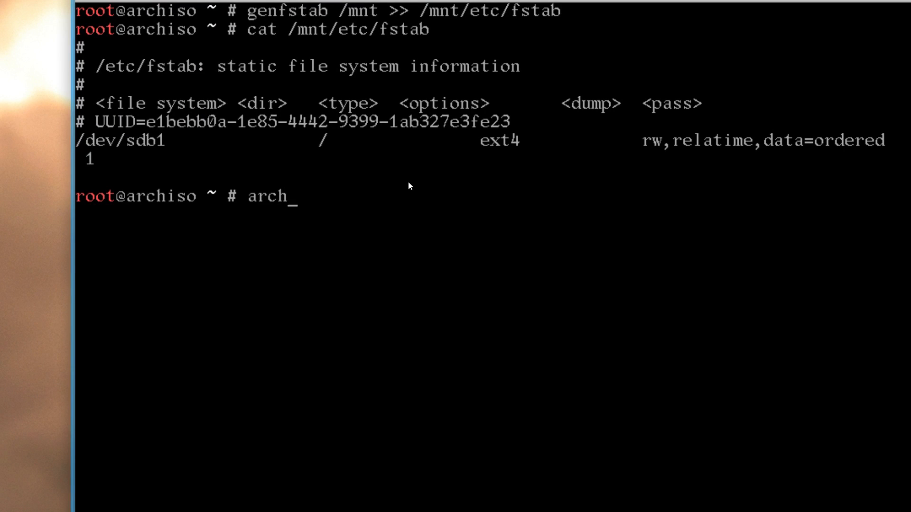
type("-chroot")
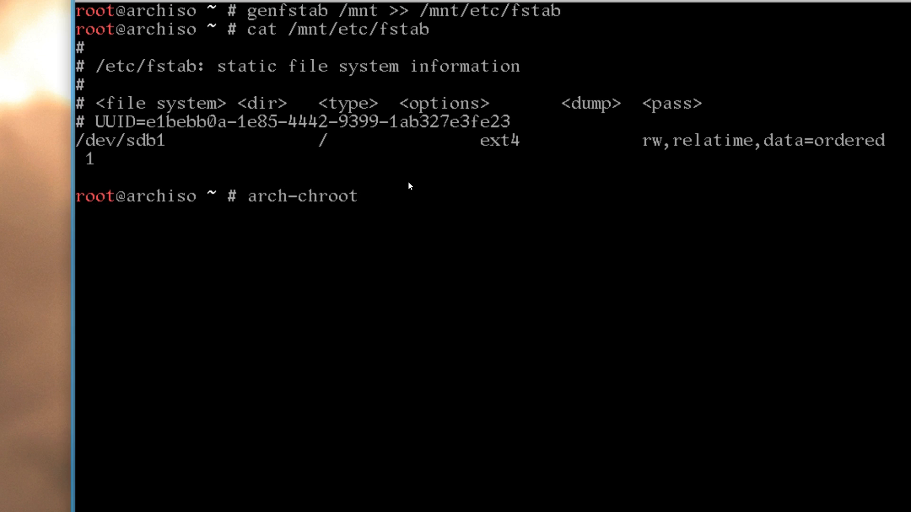
type("/mn")
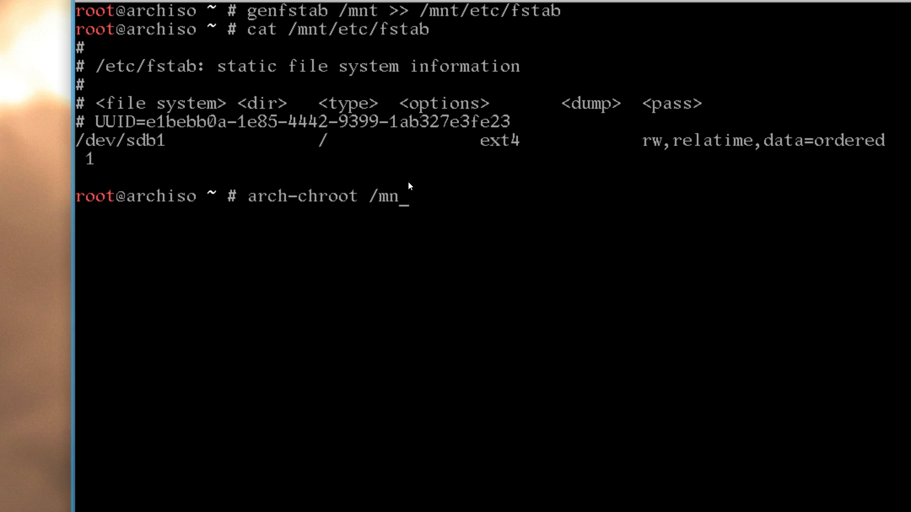
key("Return")
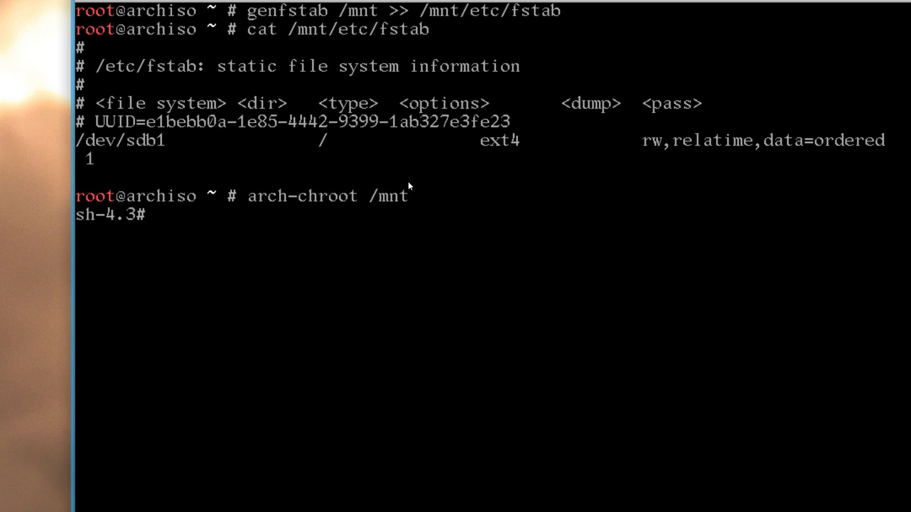
type("ls")
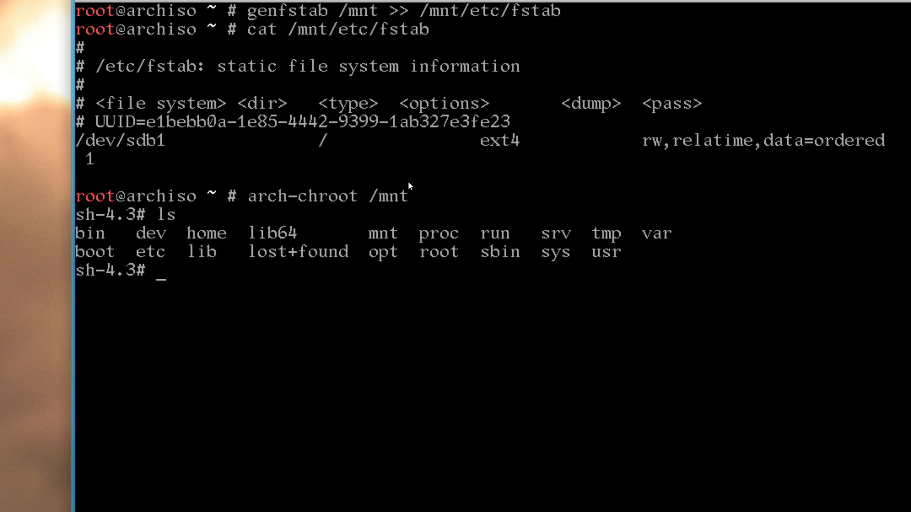
type("passwd")
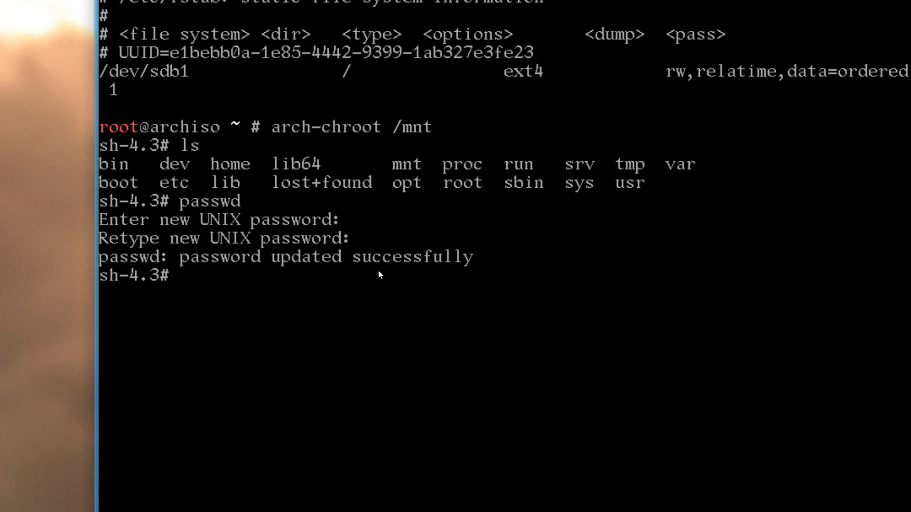
Step: Uncomment the en_US lines in /etc/locale.gen using nano, save, and exit
type("nano")
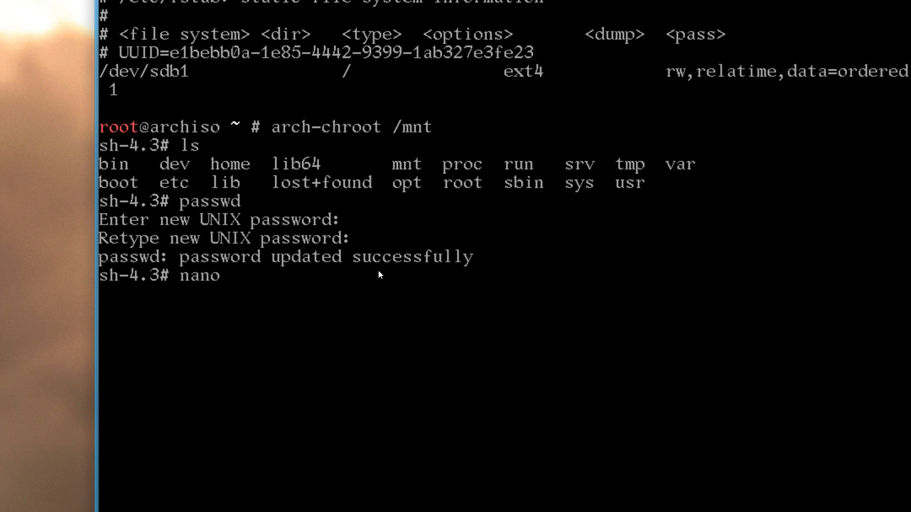
type("/e")
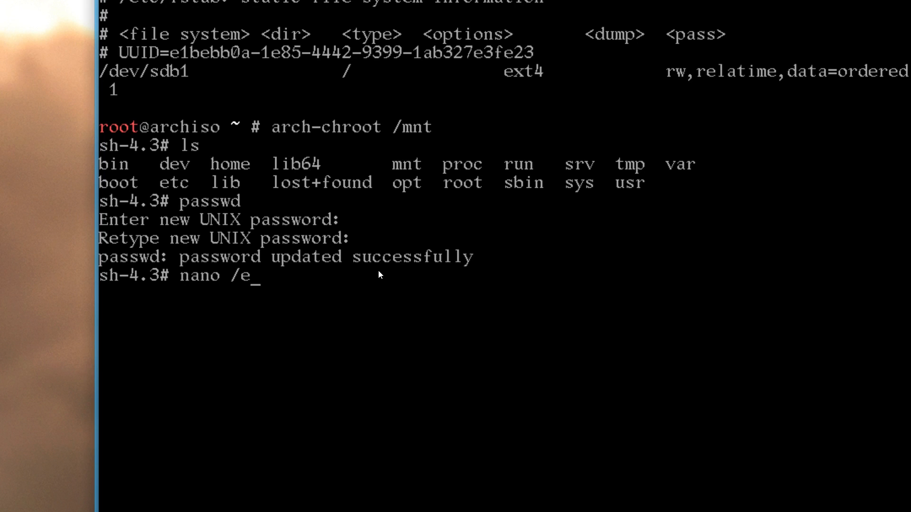
type("tc/lo")
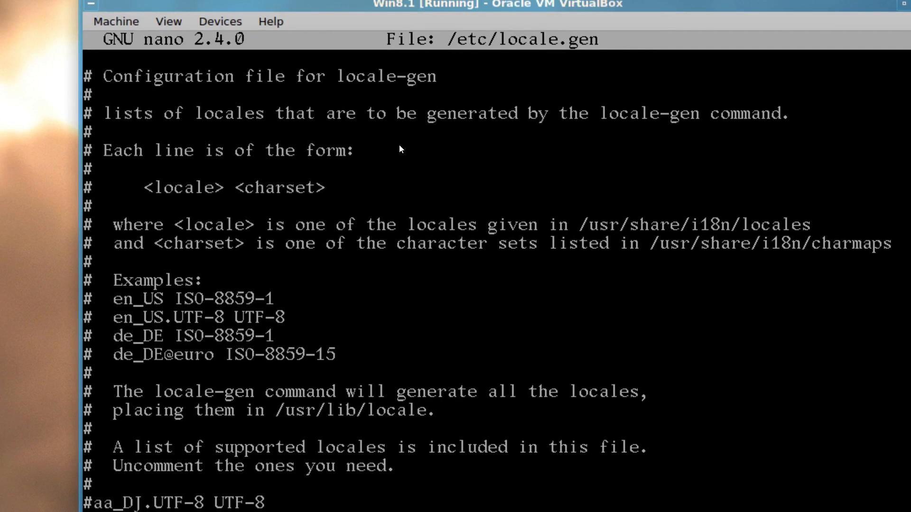
scroll("down", 3)
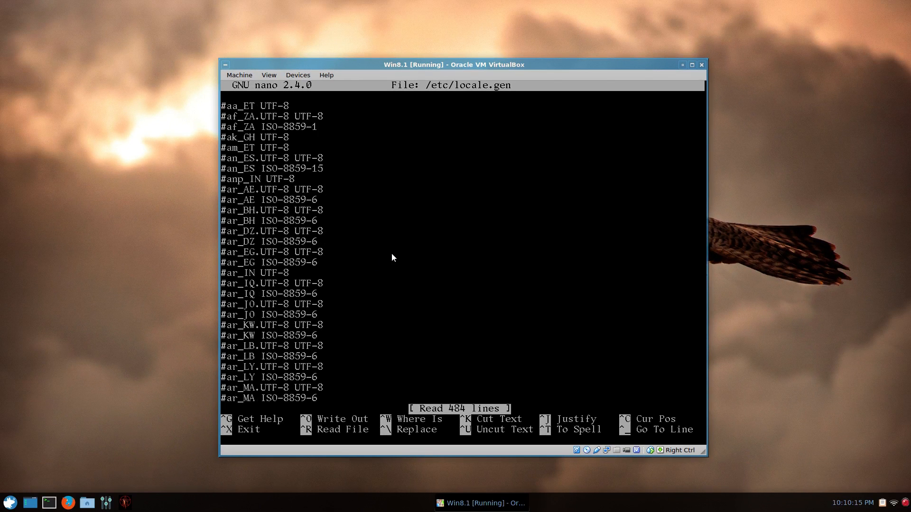
scroll("down", 3)
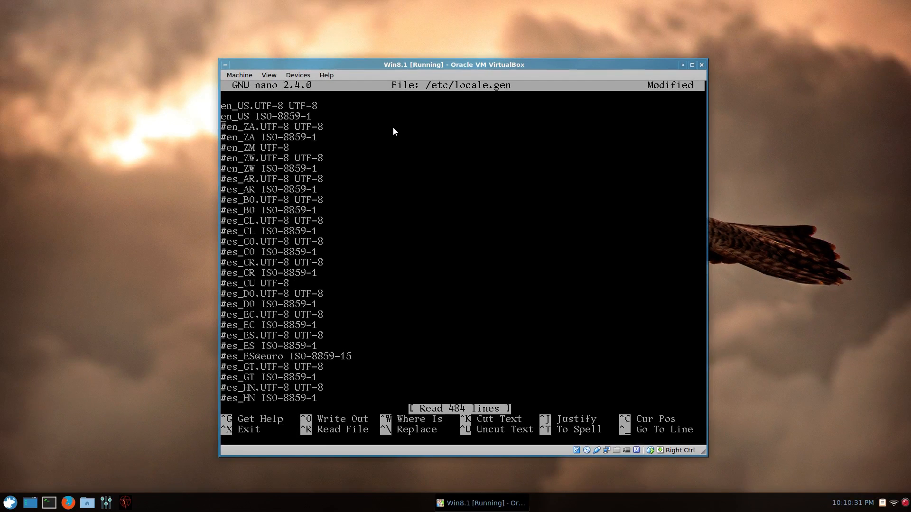
key("ctrl+o")
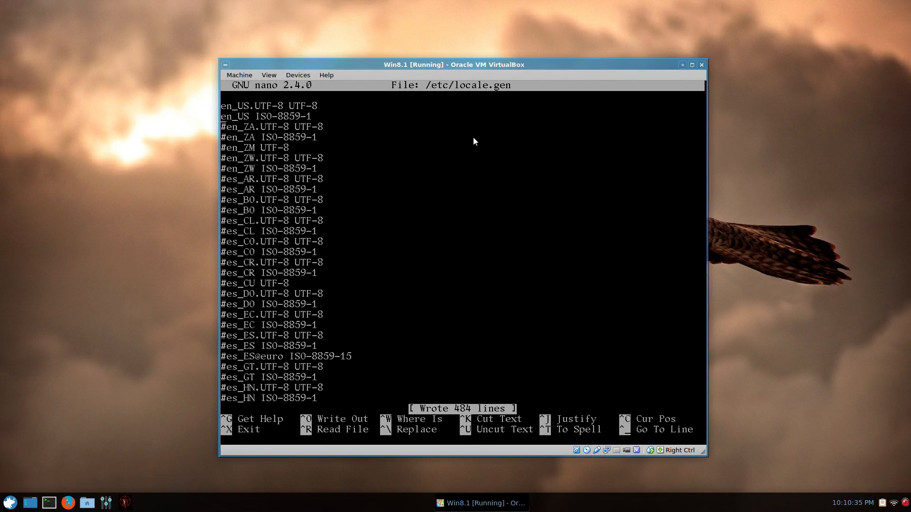
key("ctrl+x")
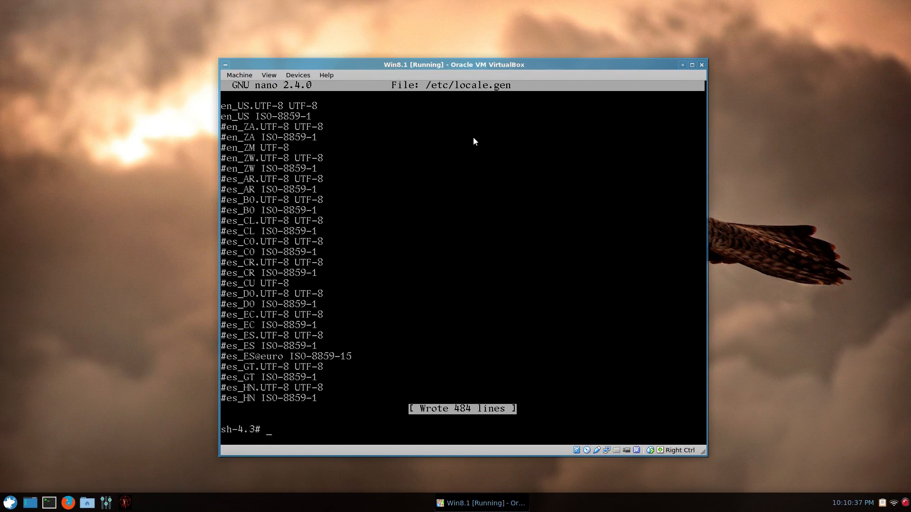
Step: Enter locale-gen at the sh-4.3 chroot prompt in the VM window
left_click(691, 65)
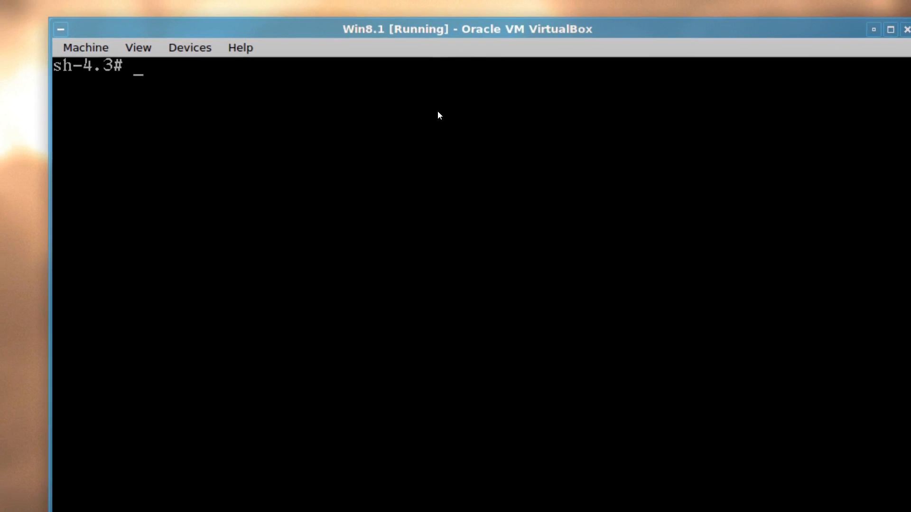
type("l")
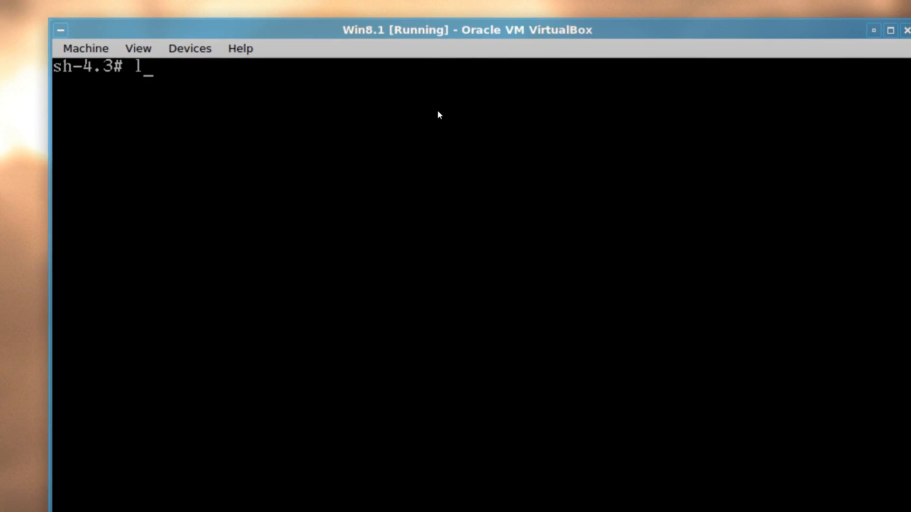
type("ocal")
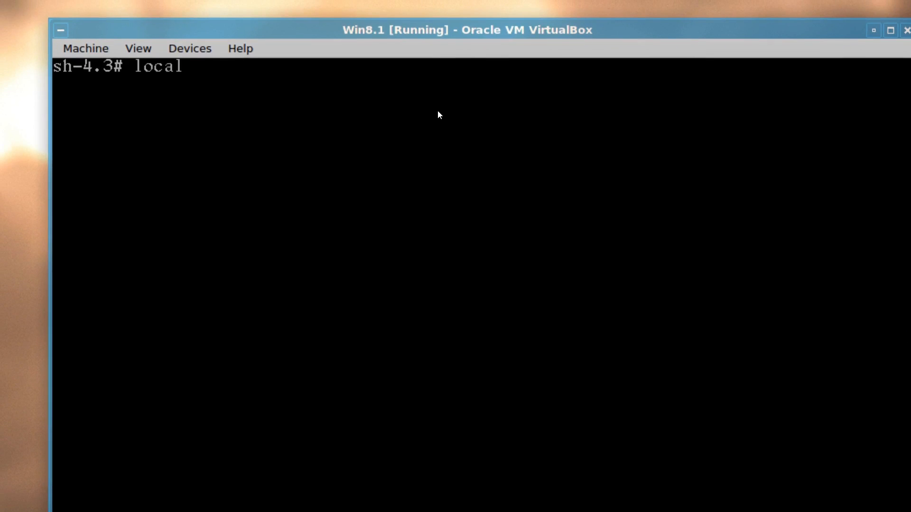
type("e-gen")
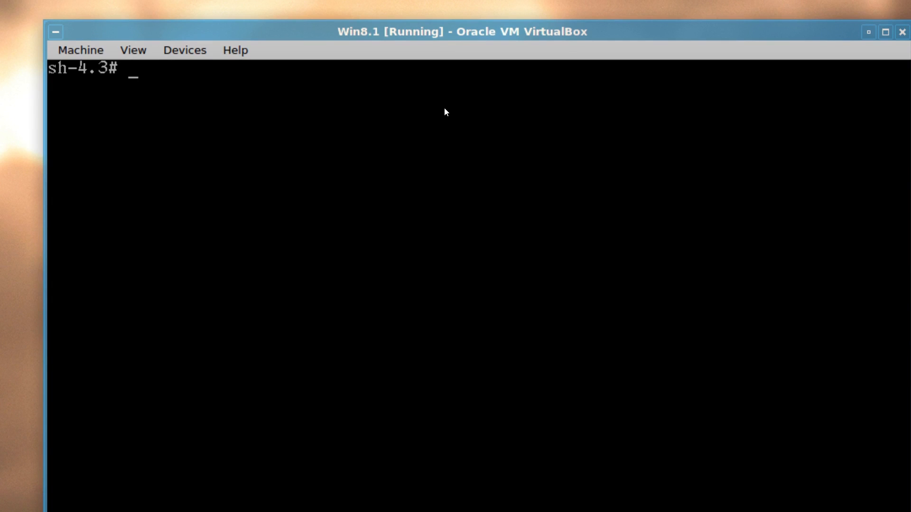
Step: List the available time zone regions with ls /usr/share/zoneinfo/
type("ls /s")
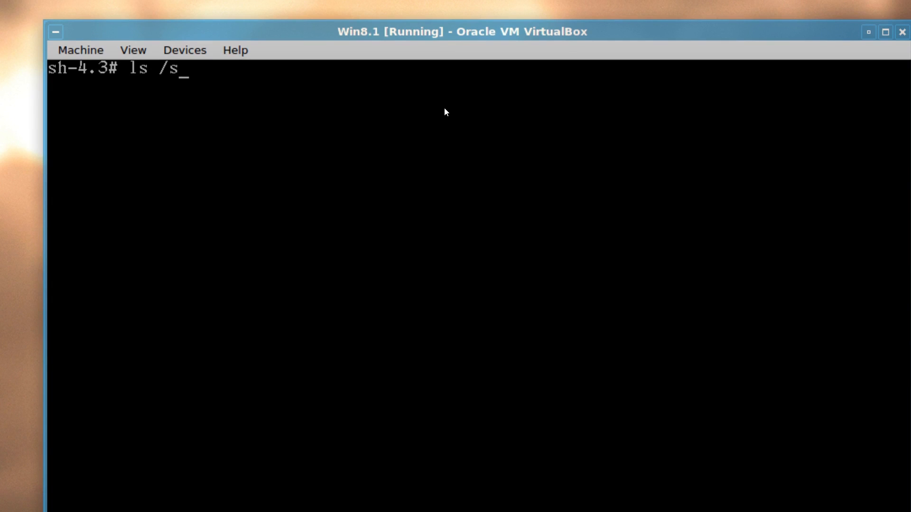
type("u")
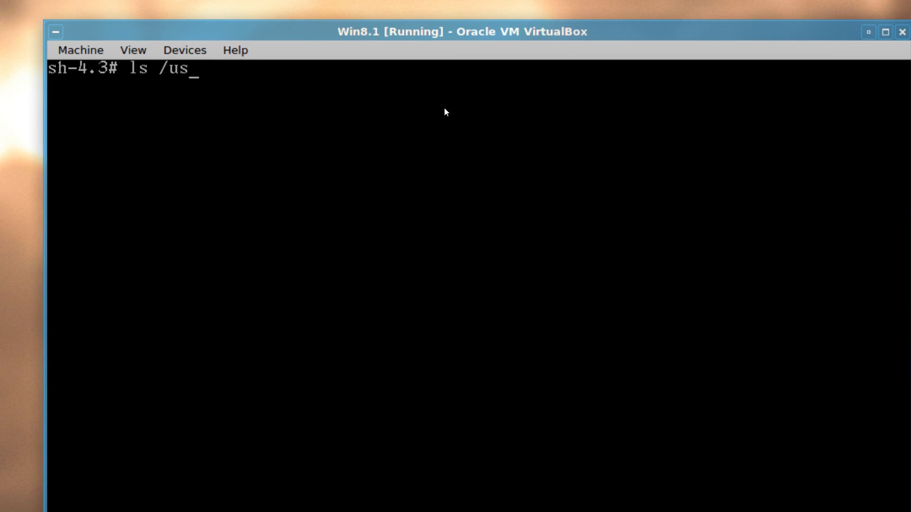
type("r/share/zoneinfo/")
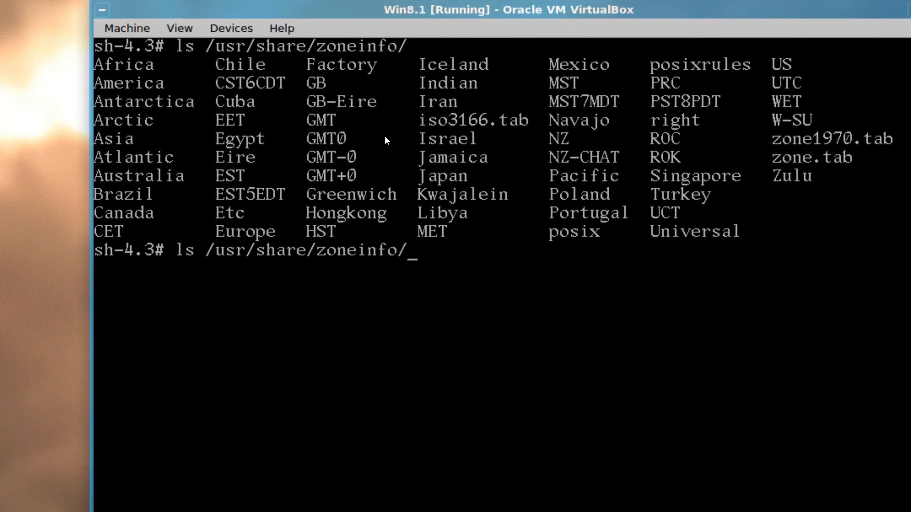
type("M")
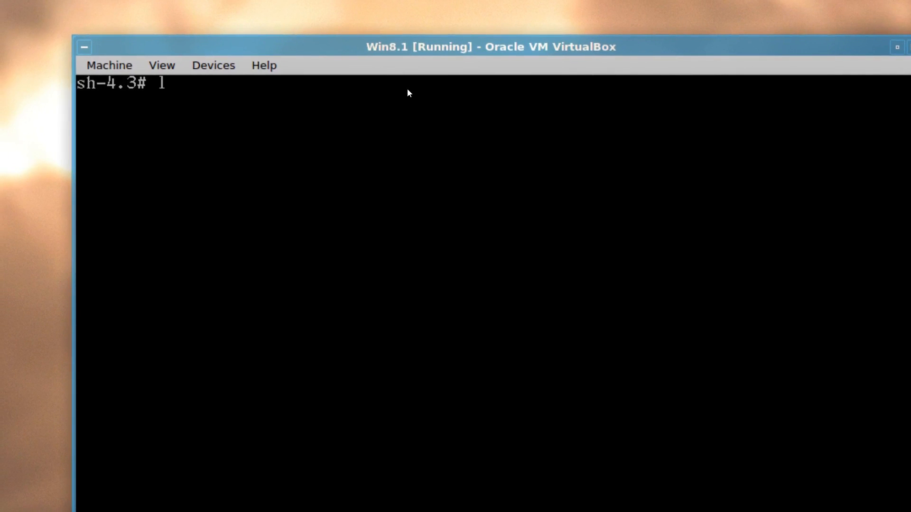
Step: Symlink /usr/share/zoneinfo/America/Toronto to /etc/localtime with ln -s
type("n -")
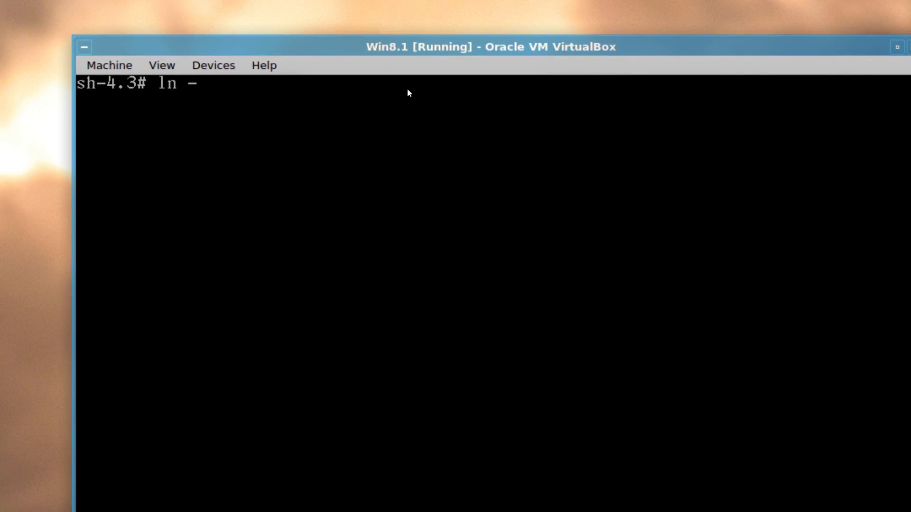
type("s /")
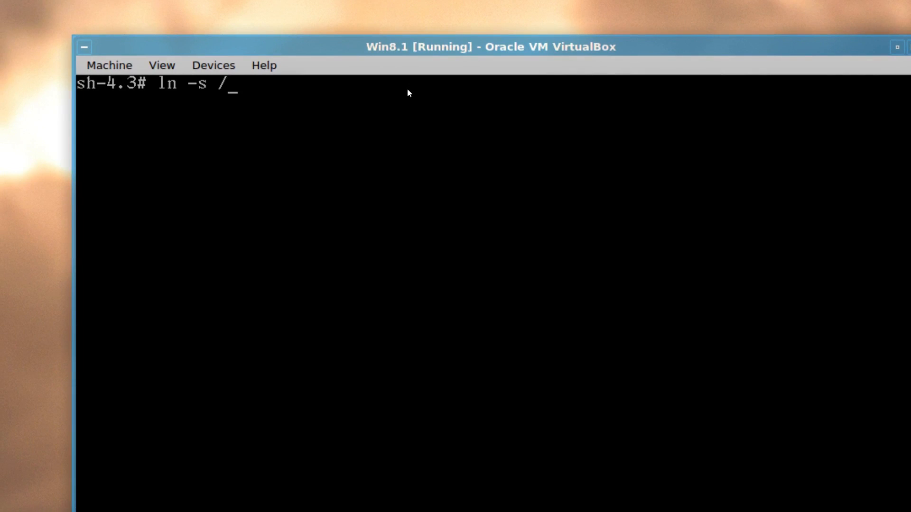
type("usr/share/zoneinfo/")
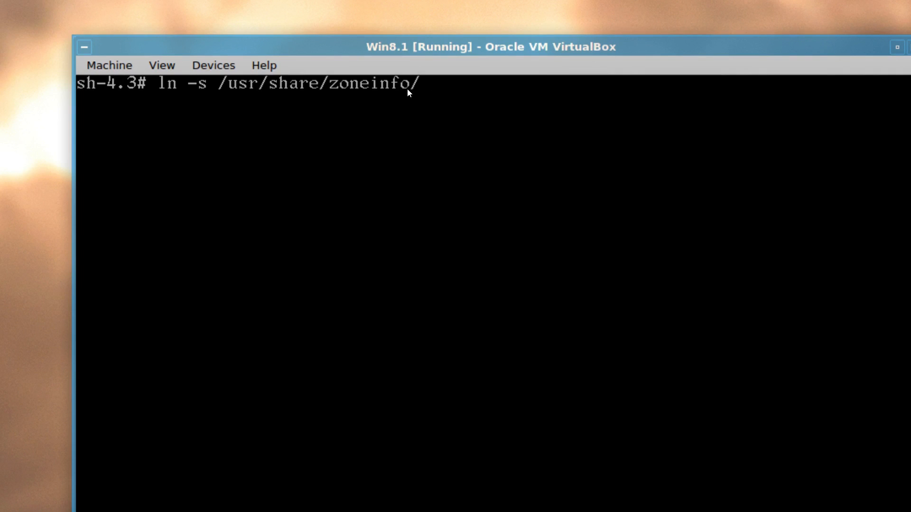
type("A")
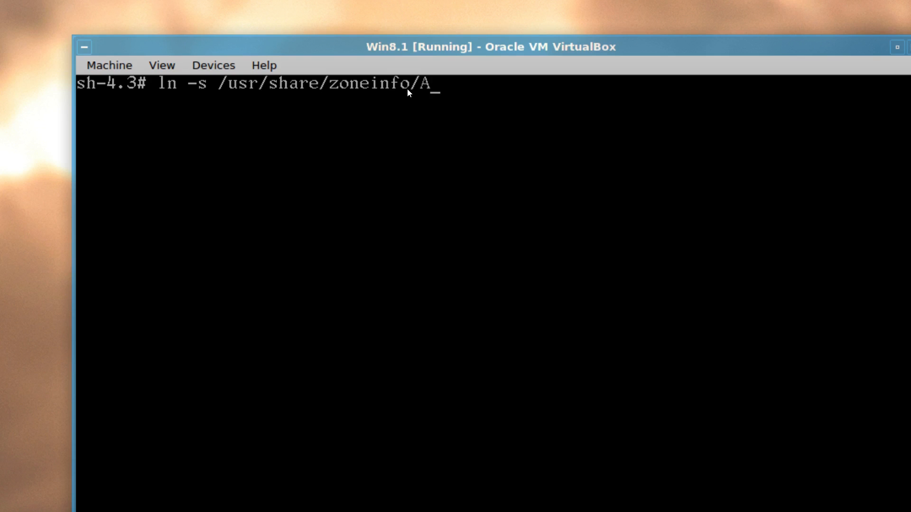
type("merica/TPr")
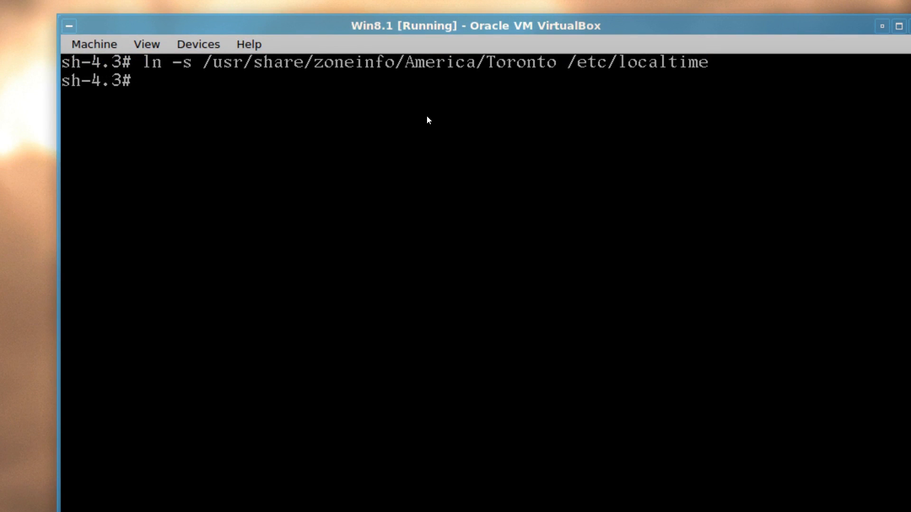
Step: Write the hostname vbox into /etc/hostname with echo
type("ech")
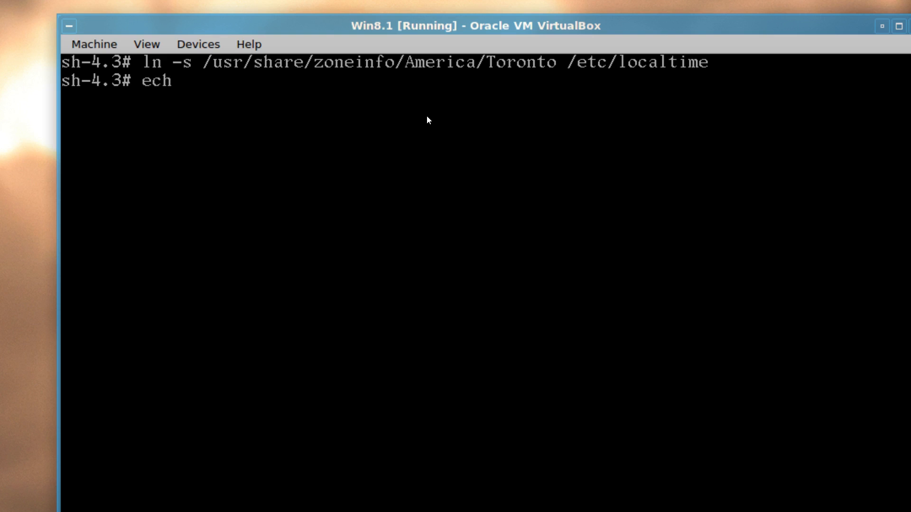
type("o")
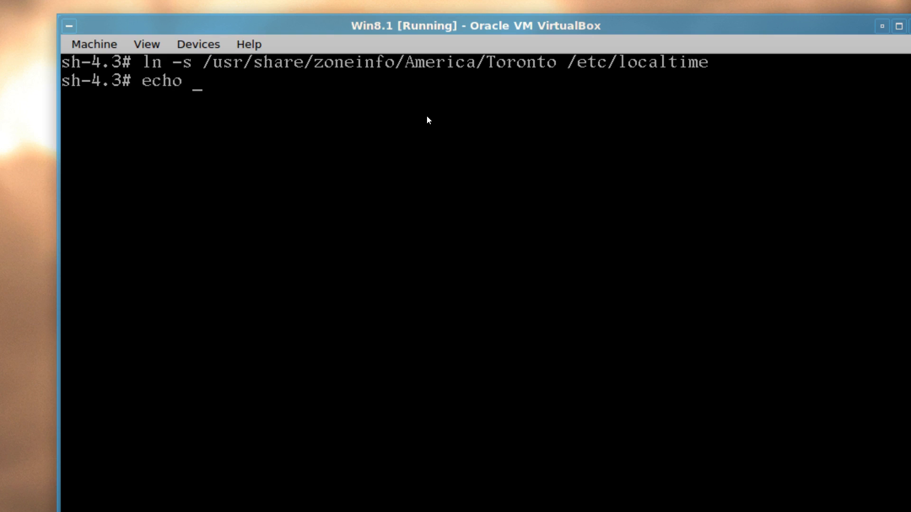
type("v")
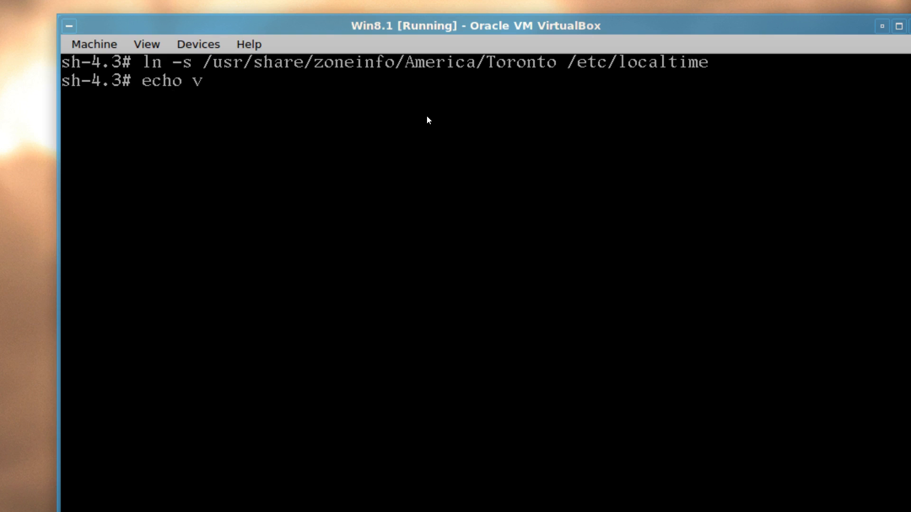
type("box")
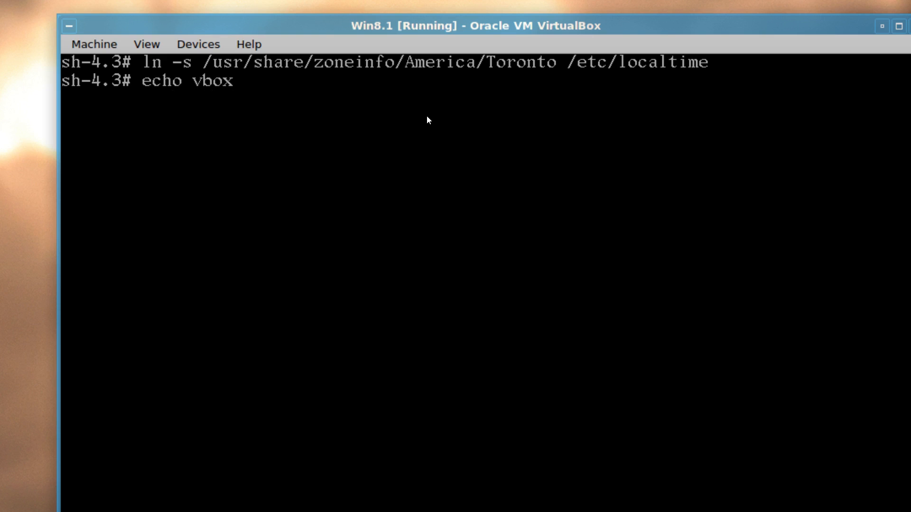
type("> /e")
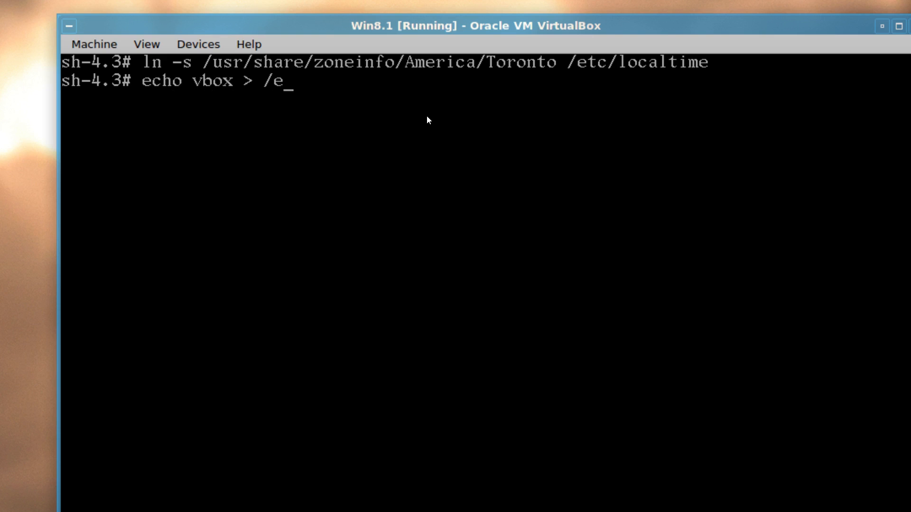
type("tc/host")
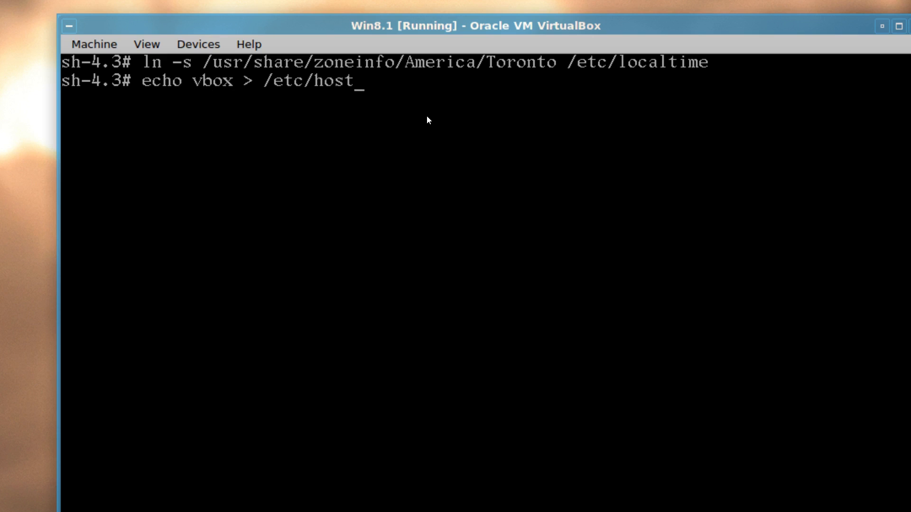
type("name")
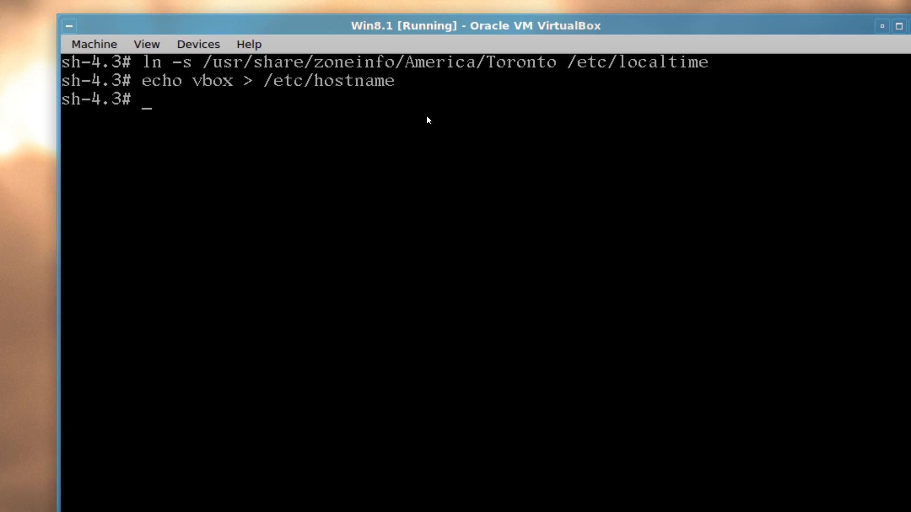
Step: Enable the dhcpcd service at boot with systemctl enable dhcpcd
type("syst")
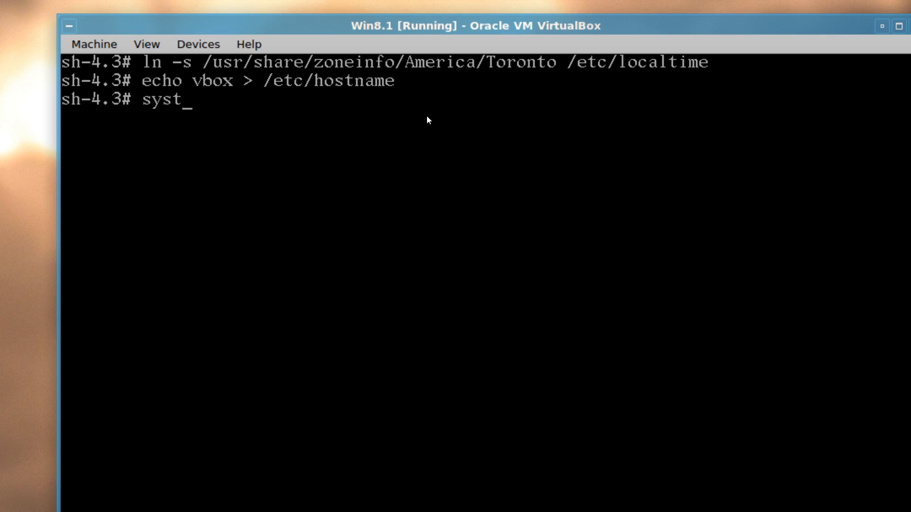
type("emctl")
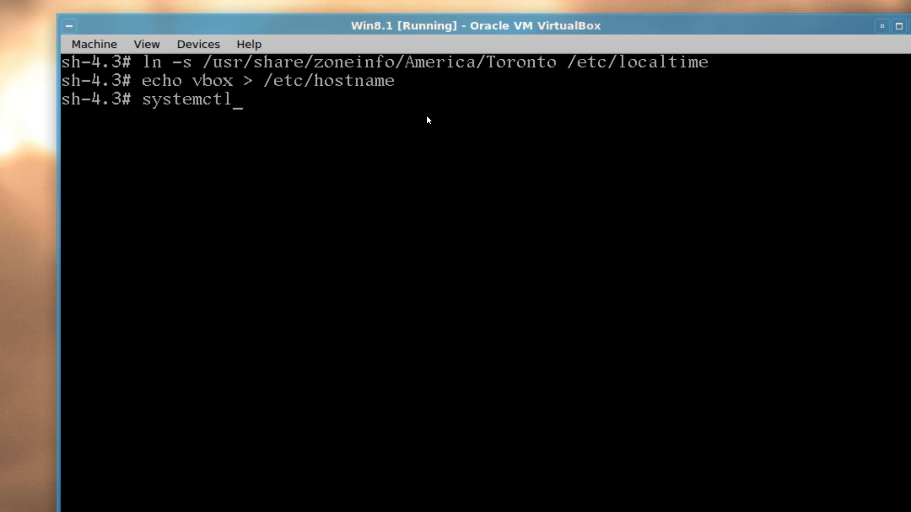
type("enable")
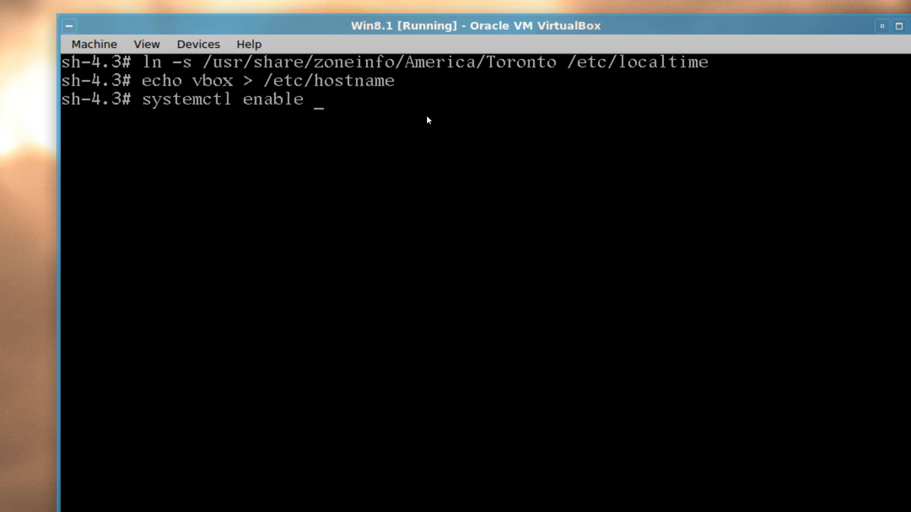
type("dhcp")
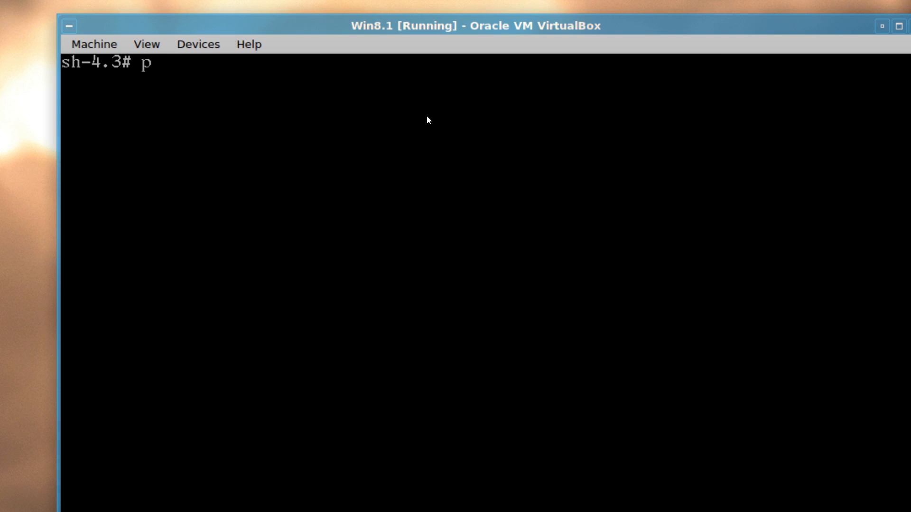
Step: Install wireless_tools, wpa_supplicant and dialog with pacman -S
type("acman")
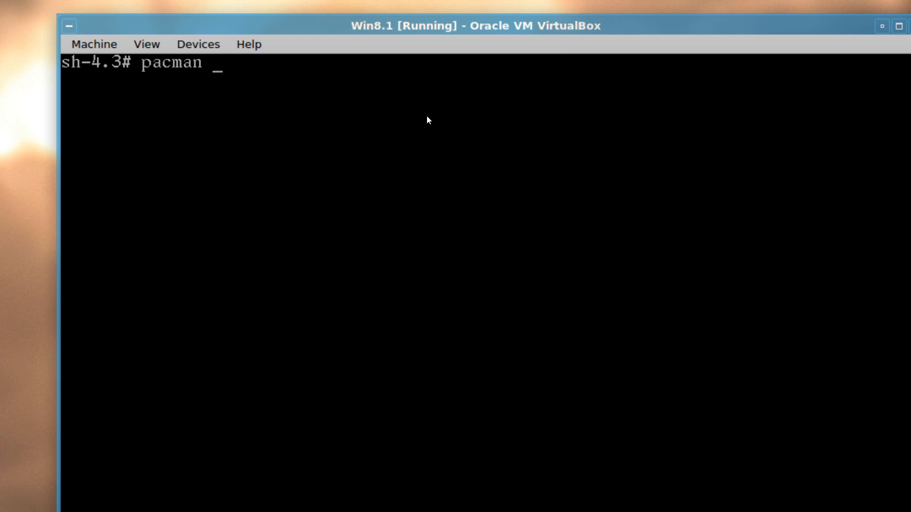
type("-")
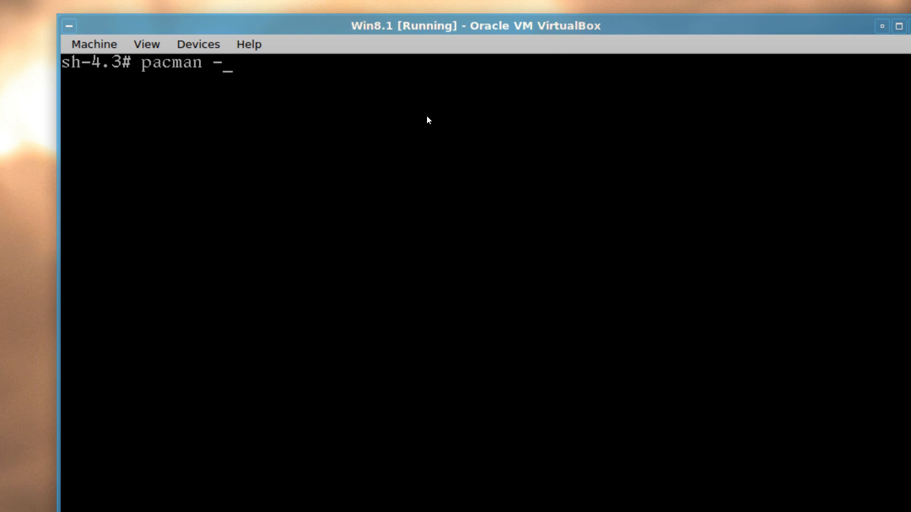
type("S")
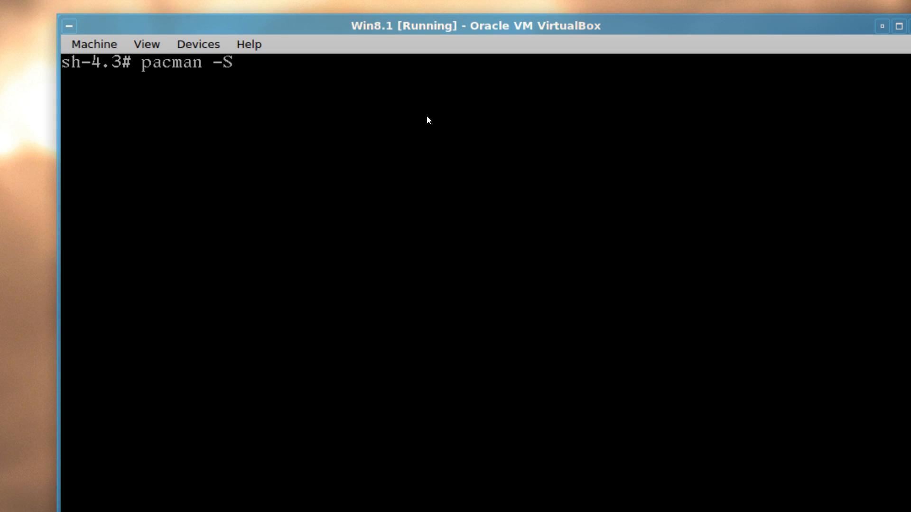
type("wir")
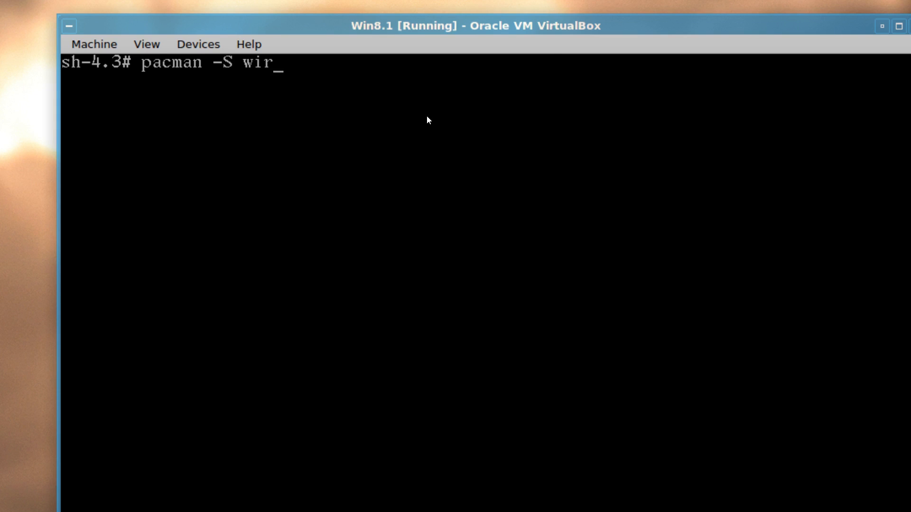
type("eless")
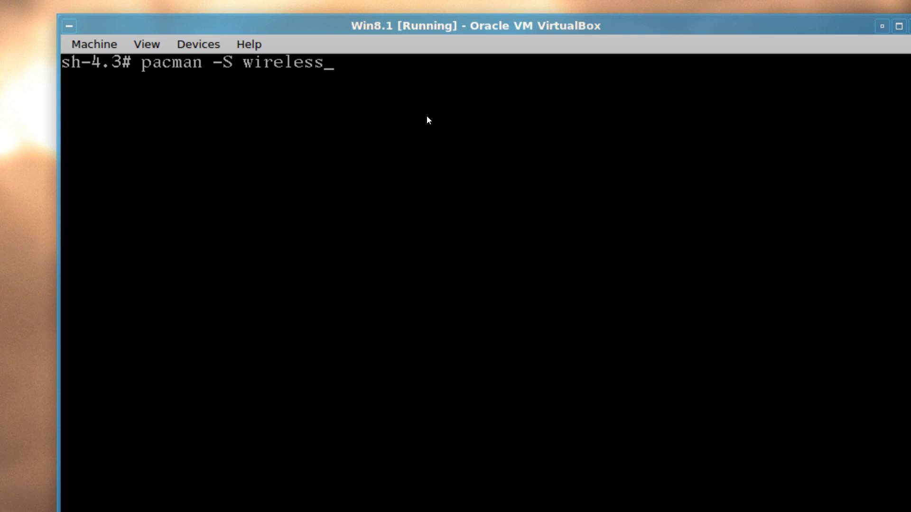
type("_tools")
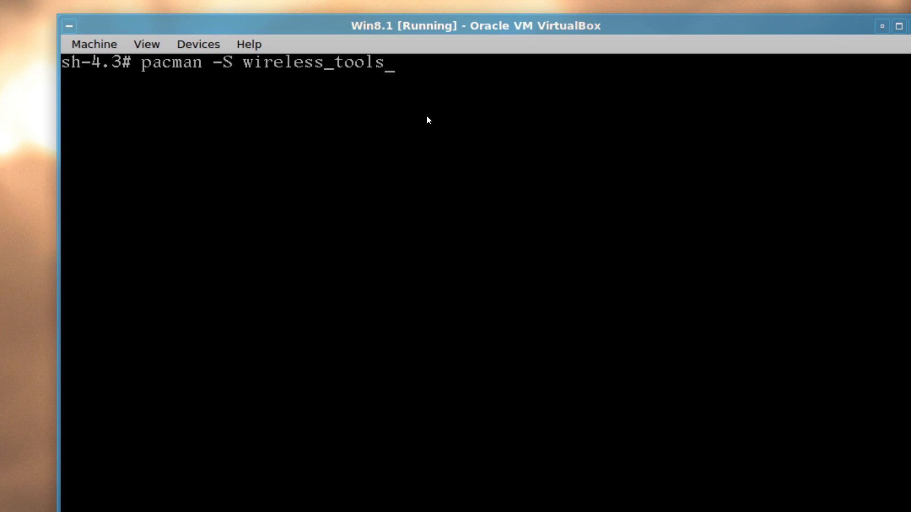
type("wap")
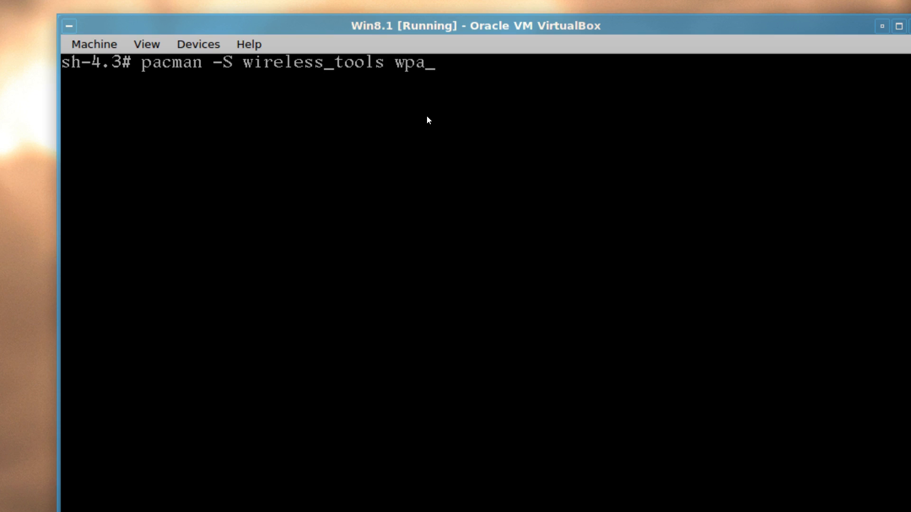
type("supp")
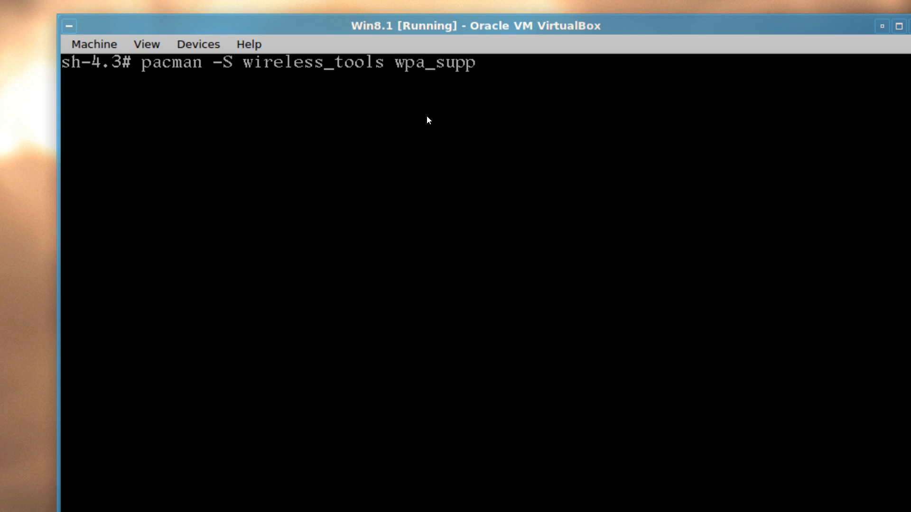
type("licant")
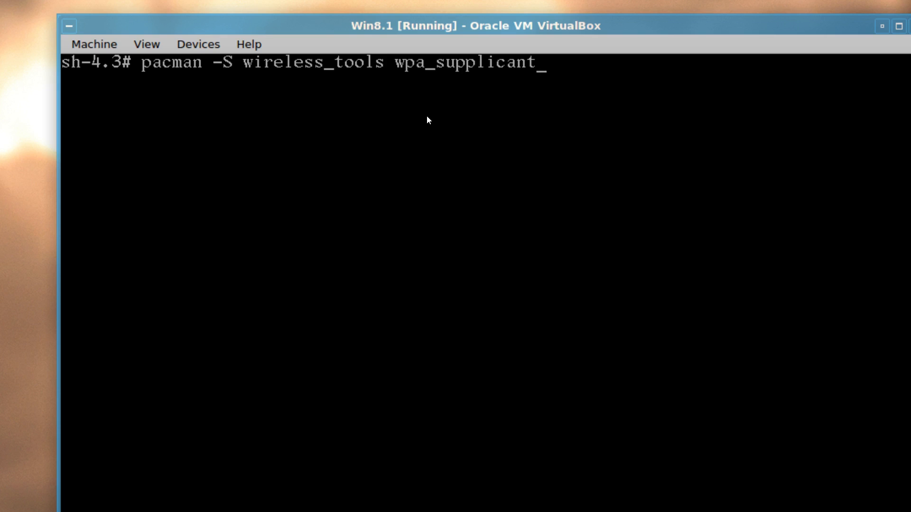
type("dia")
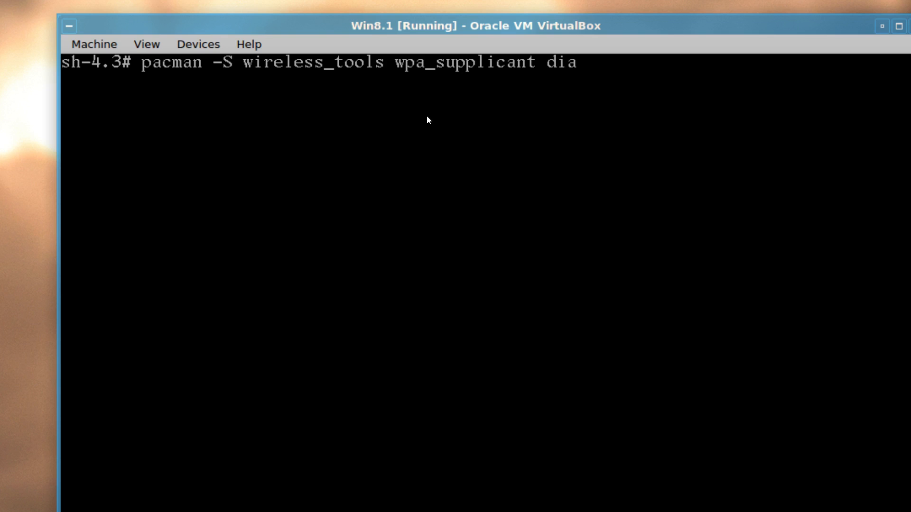
type("log")
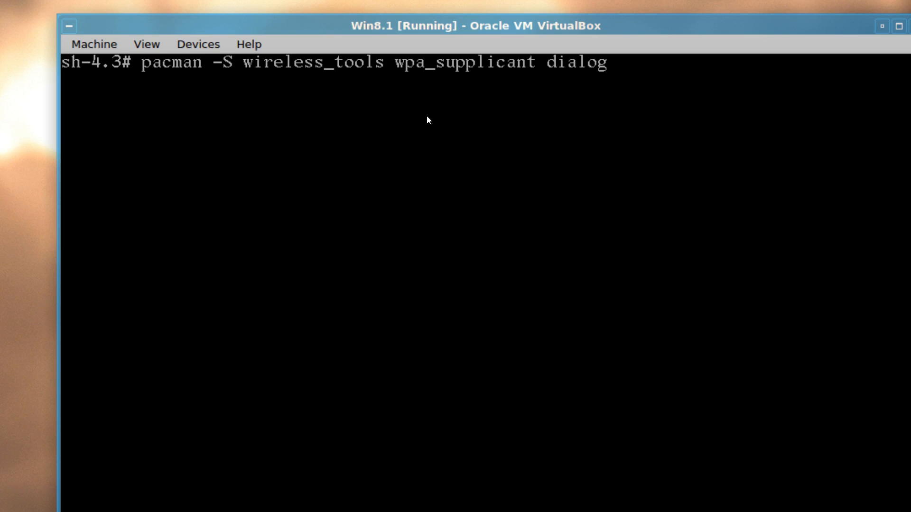
key("Return")
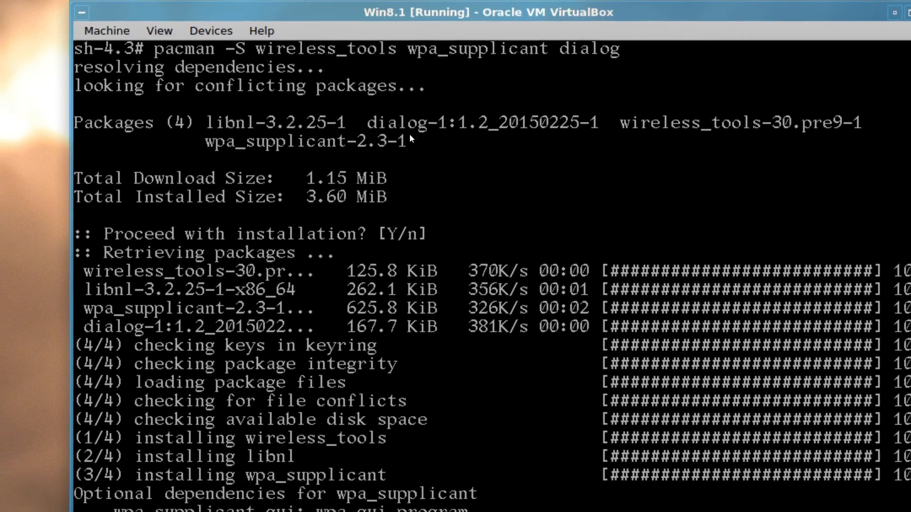
scroll("down", 3)
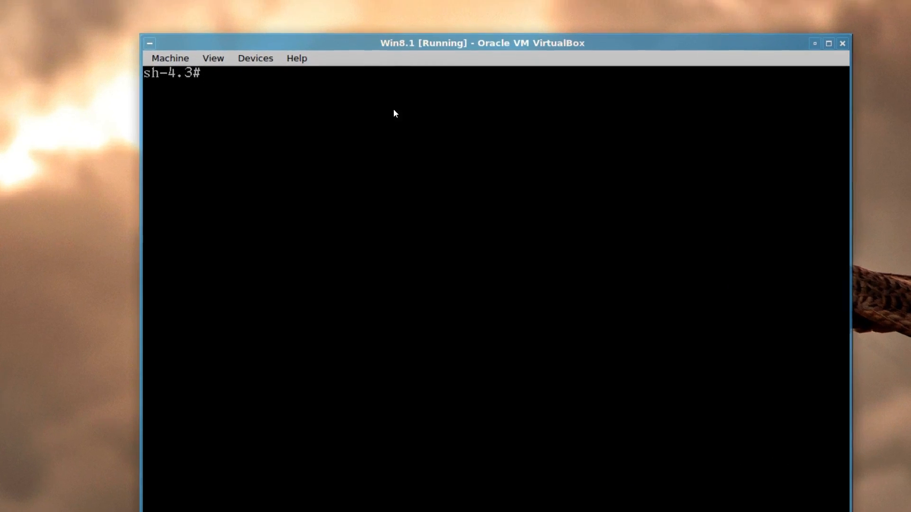
Step: Install mlocate, bash-completion and rsync with pacman -S, then run updatedb
type("pac")
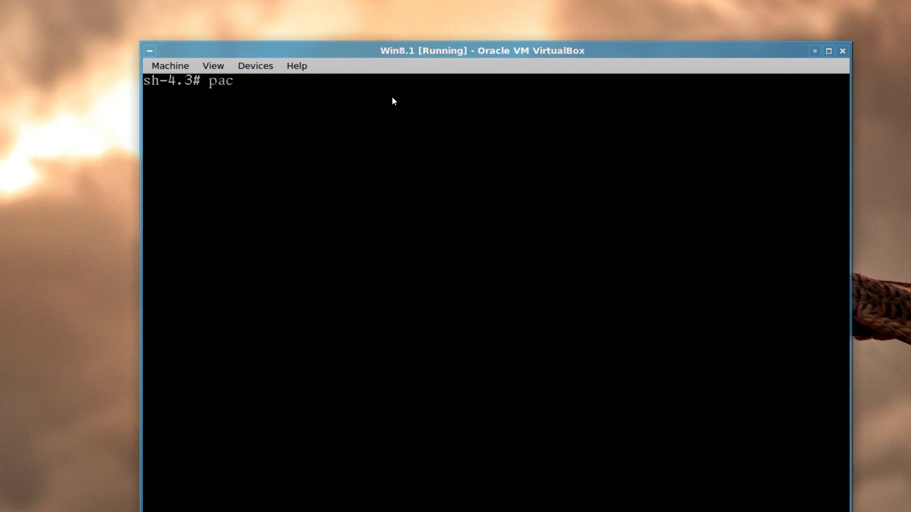
type("man -S")
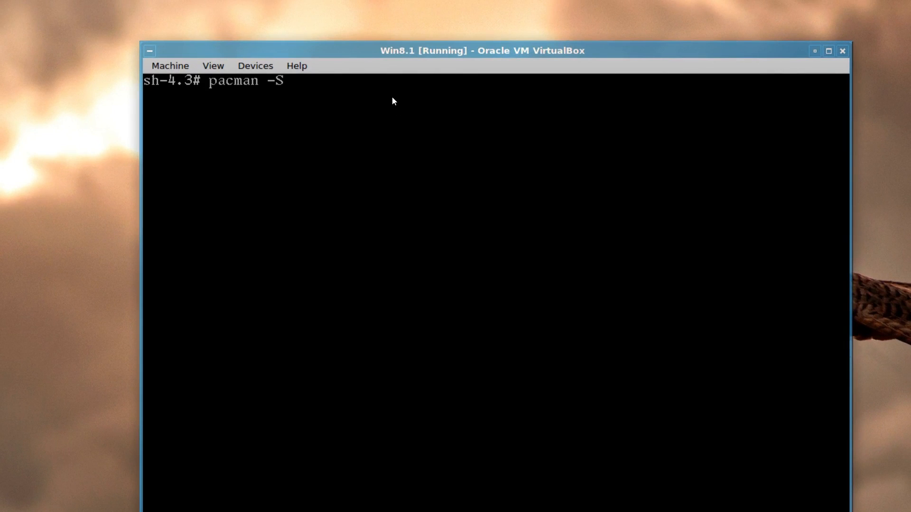
type("mloc")
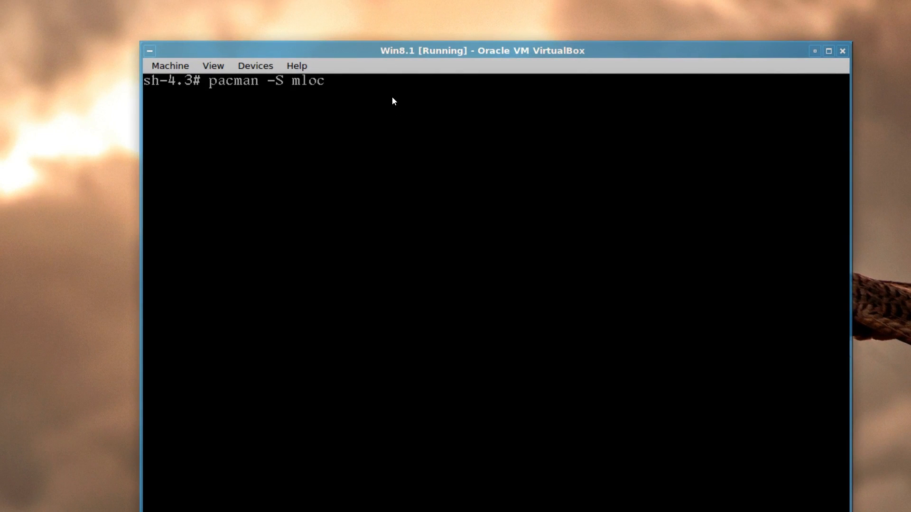
type("ate")
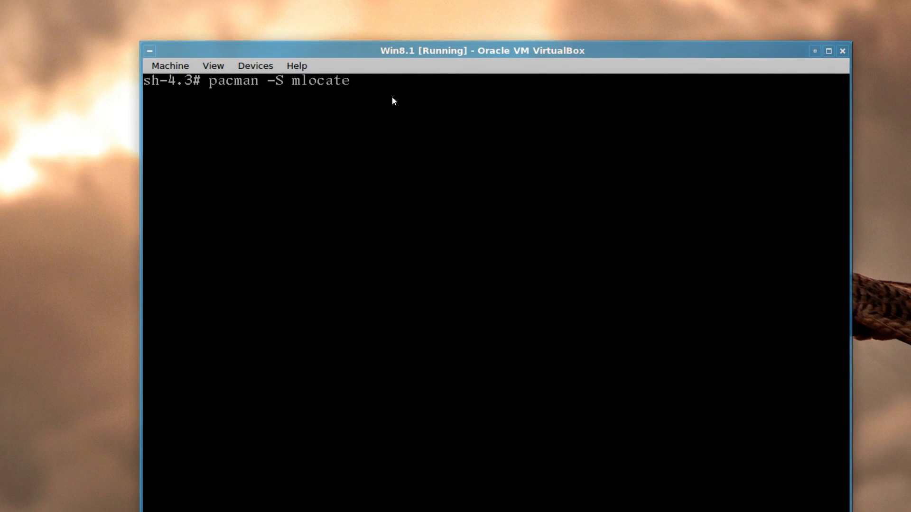
type("bash-")
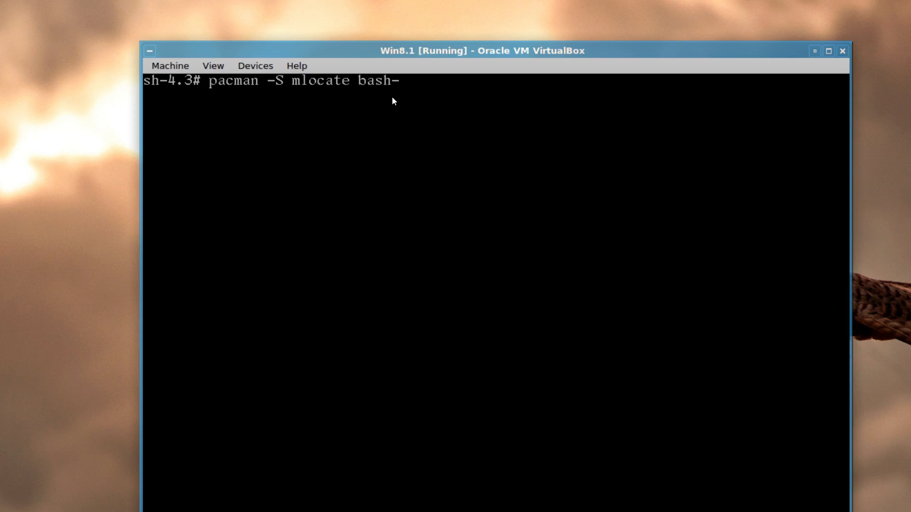
type("completion r")
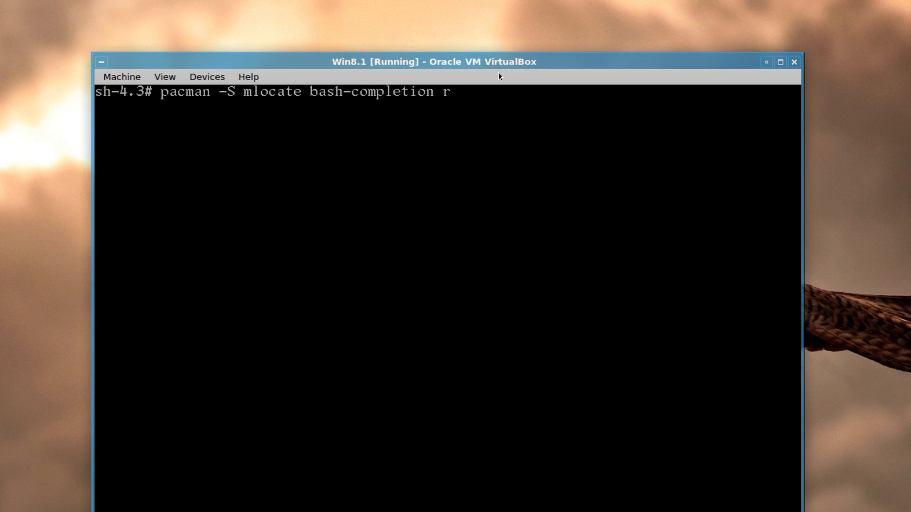
type("sy")
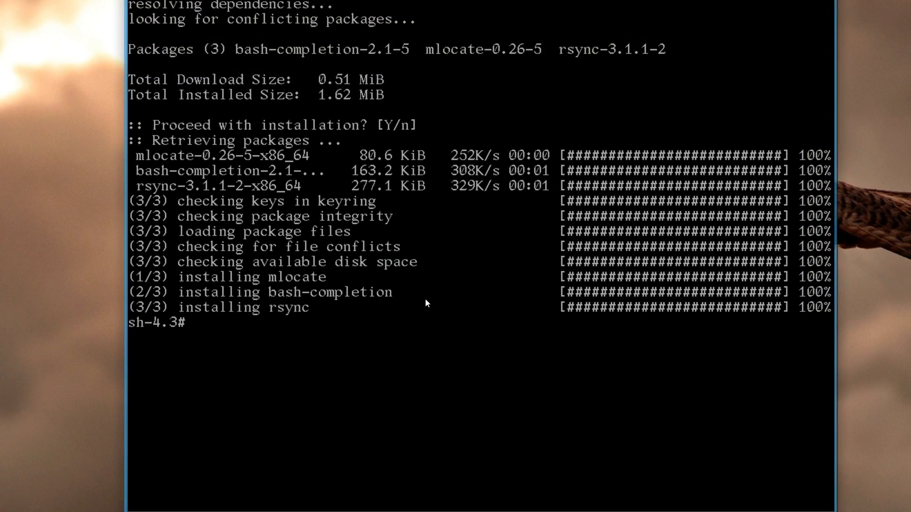
type("update")
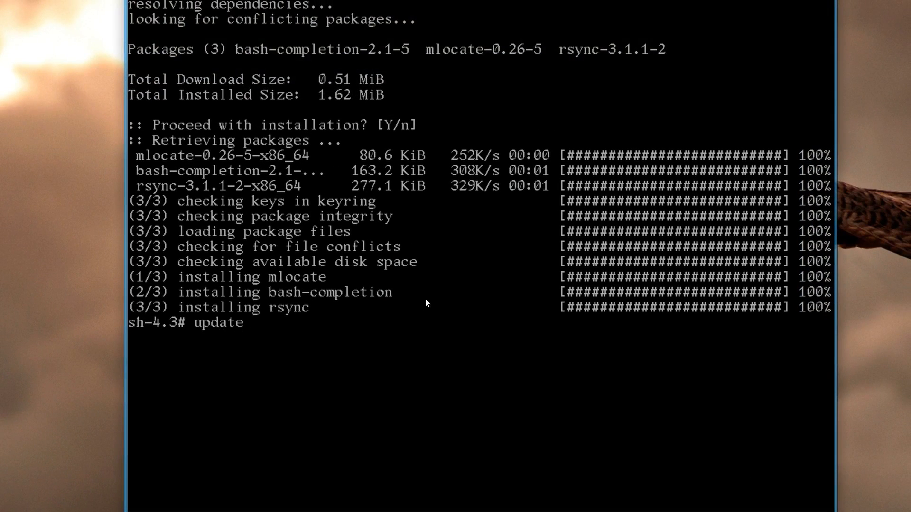
type("db")
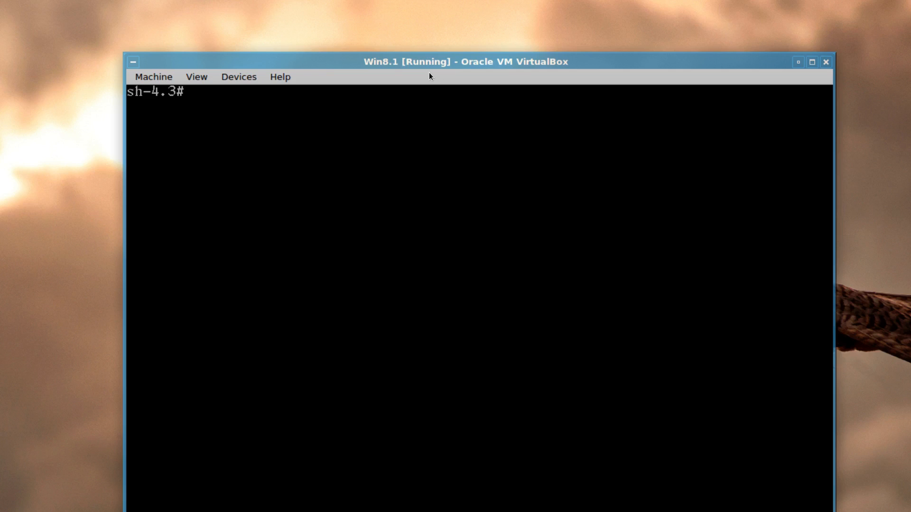
Step: Install the grub package with pacman -S grub, accepting the installation
type("p")
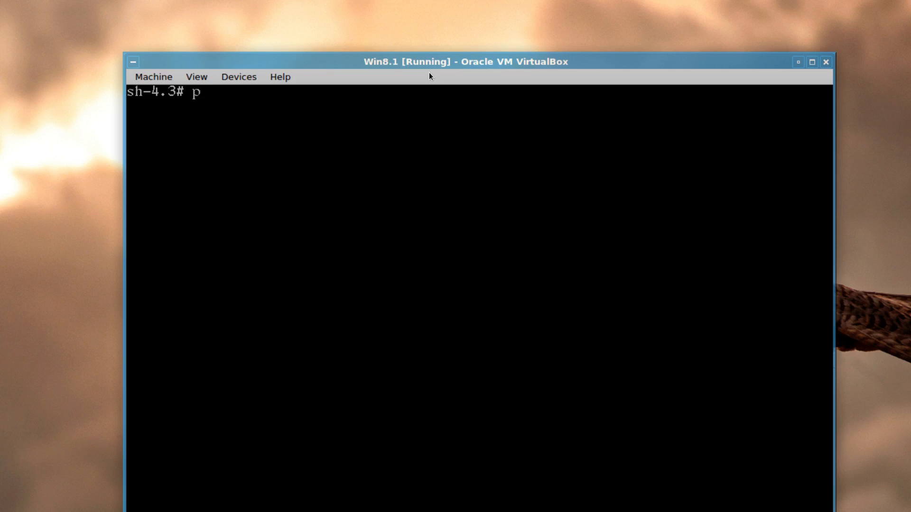
type("acman -")
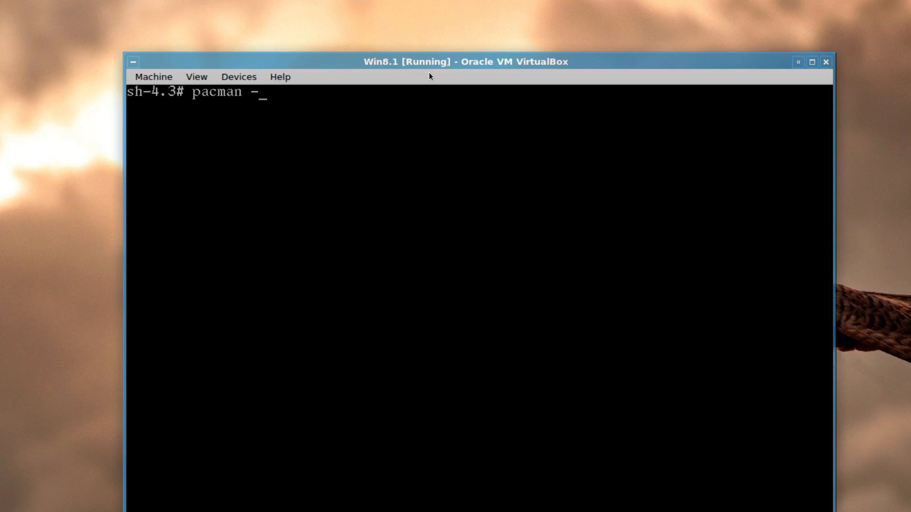
type("S grub")
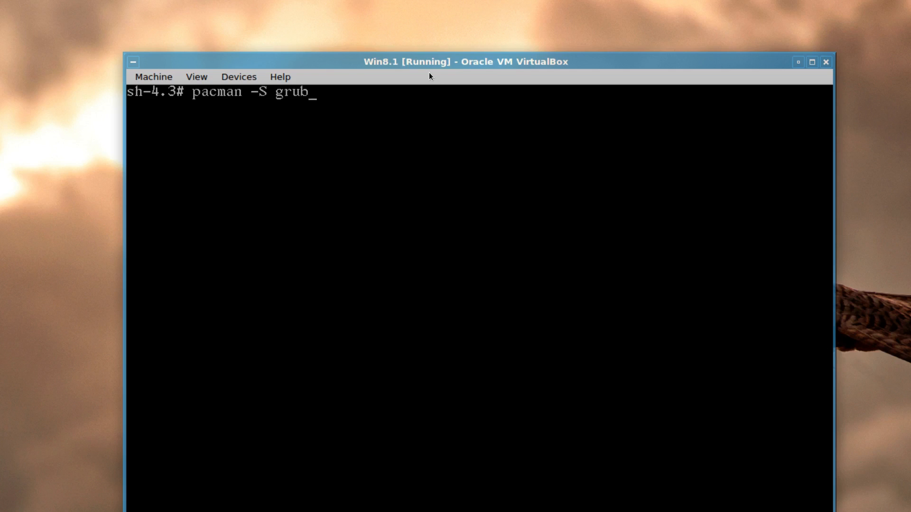
key("Return")
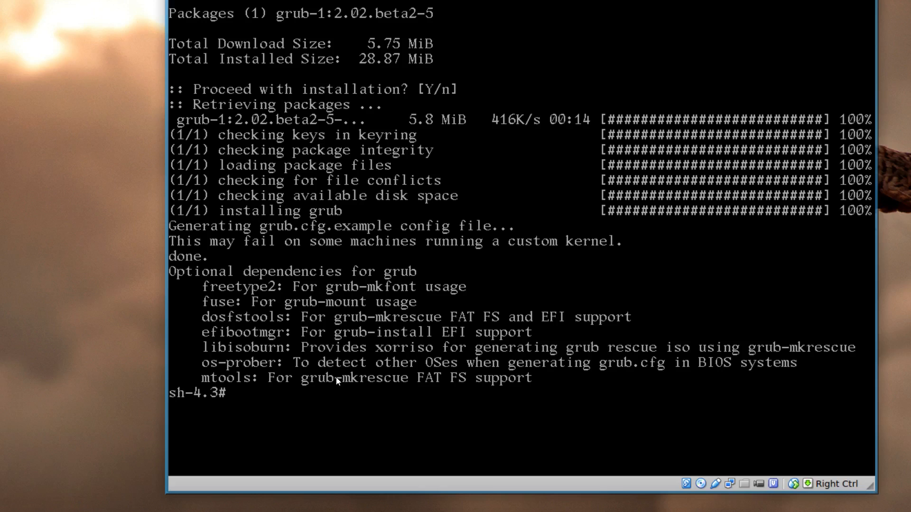
type("pacman -S grub")
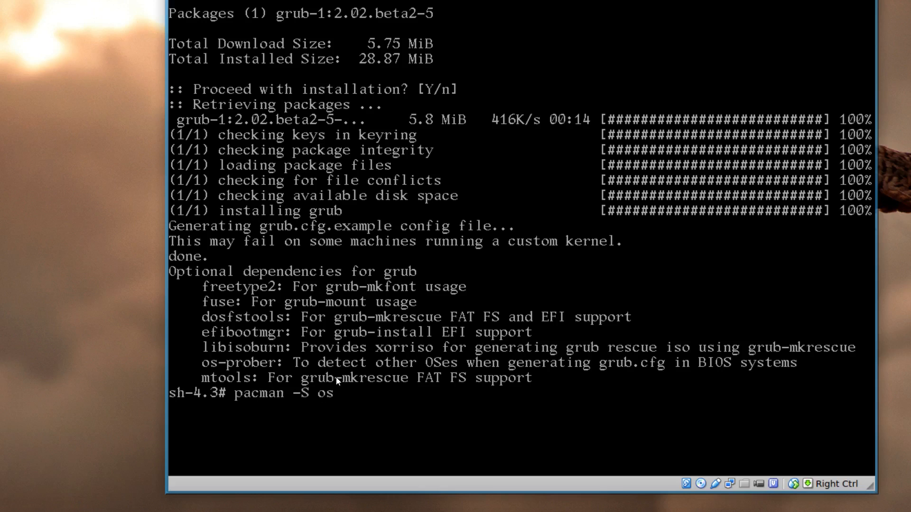
type("-pro")
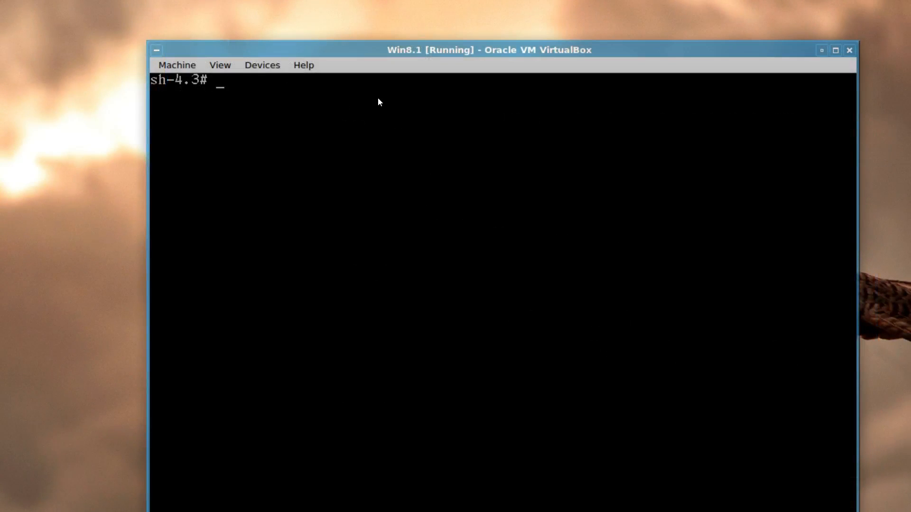
Step: Type mkinitcpio -p linux to rebuild the linux kernel's initial ramdisk
type("mkini")
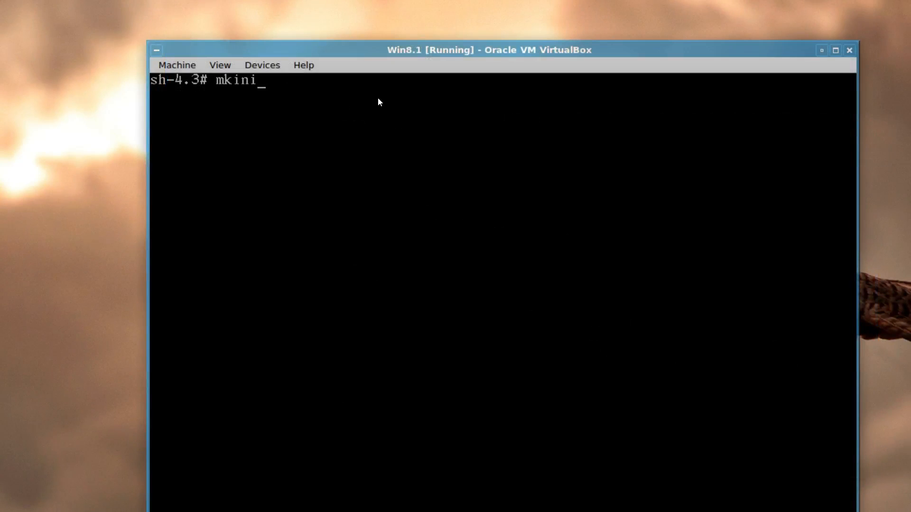
type("tcpio")
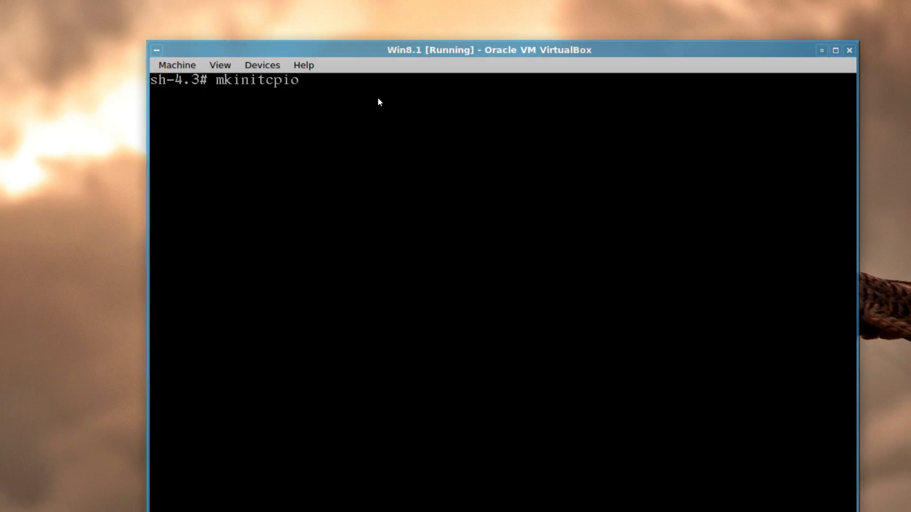
type("-")
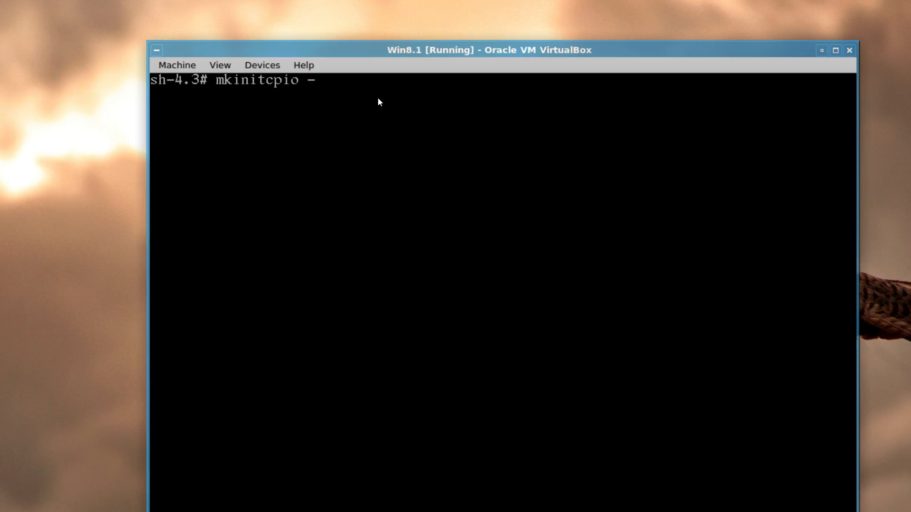
type("p li")
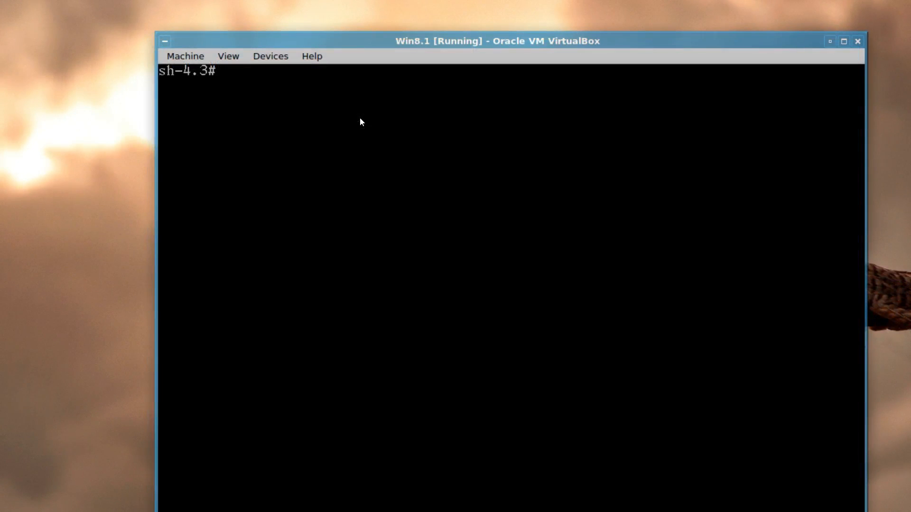
Step: Run grub-install /dev/sdb so GRUB installs for i386-pc without errors
type("grub-")
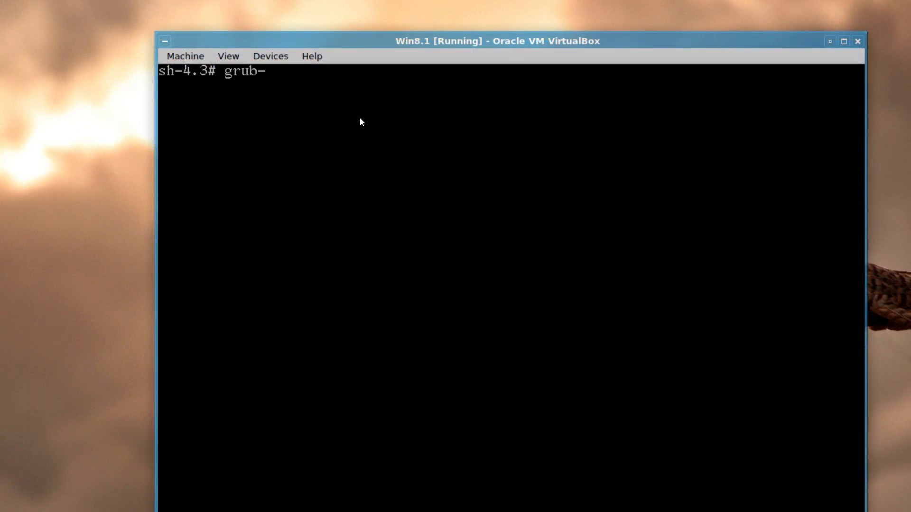
type("install /d")
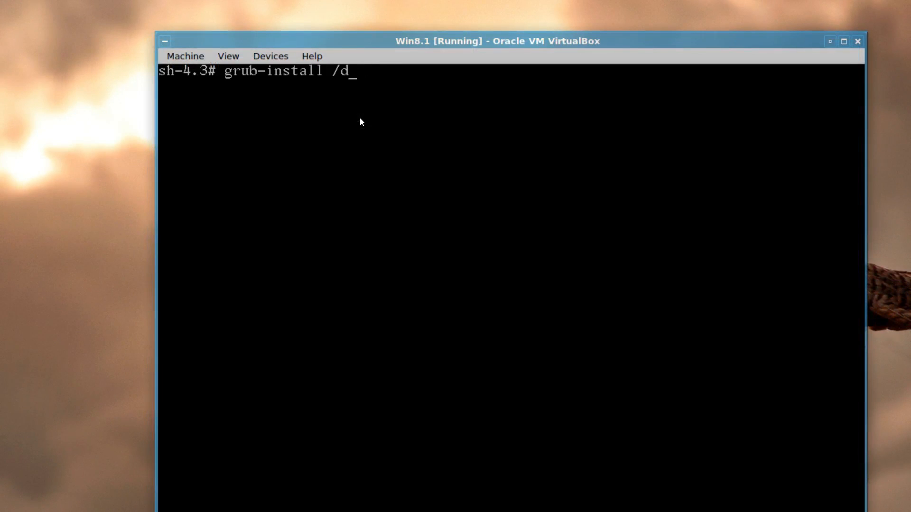
type("ev/sd")
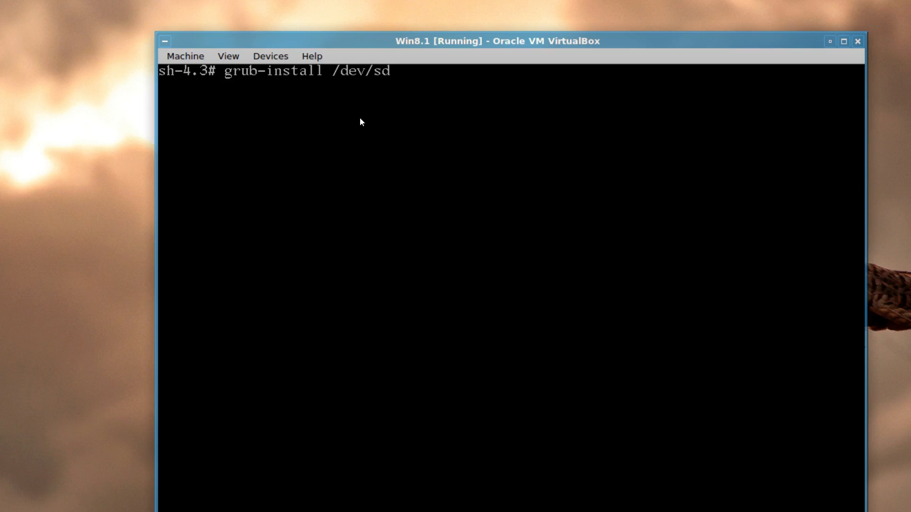
type("b")
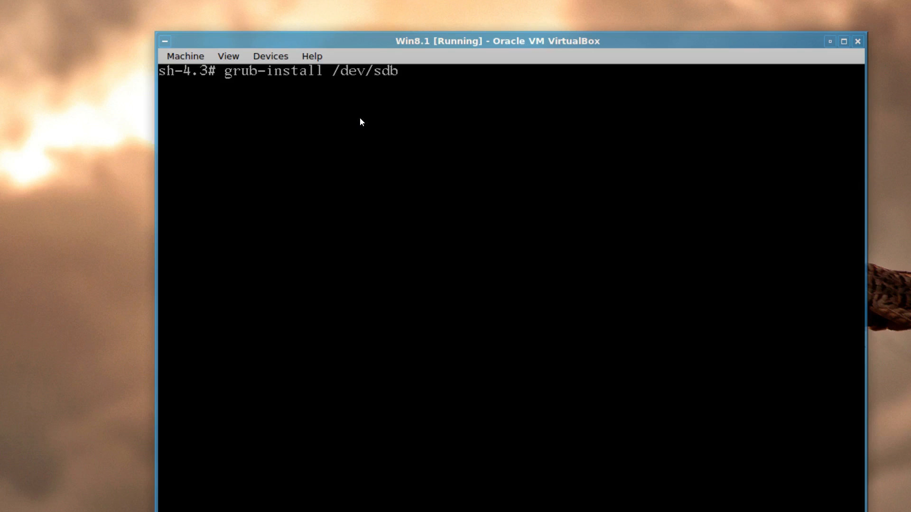
key("Return")
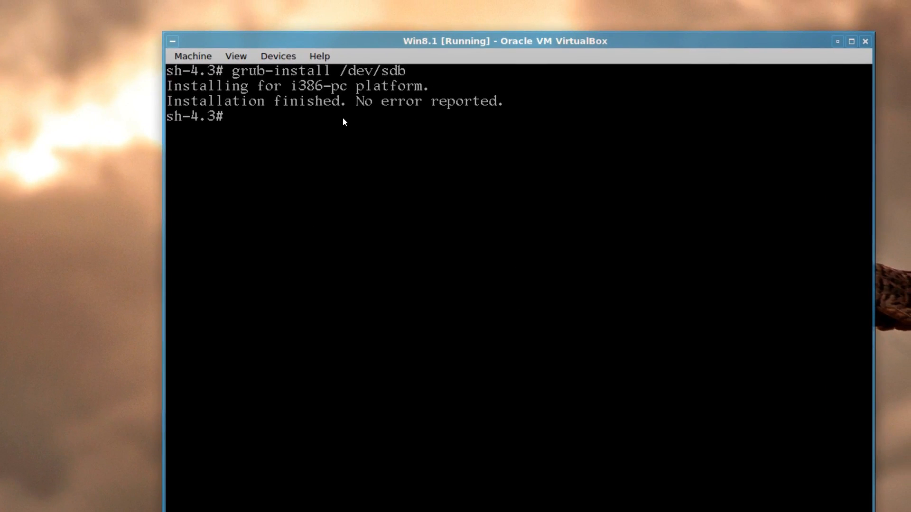
Step: Open /etc/default/grub in nano
type("nano")
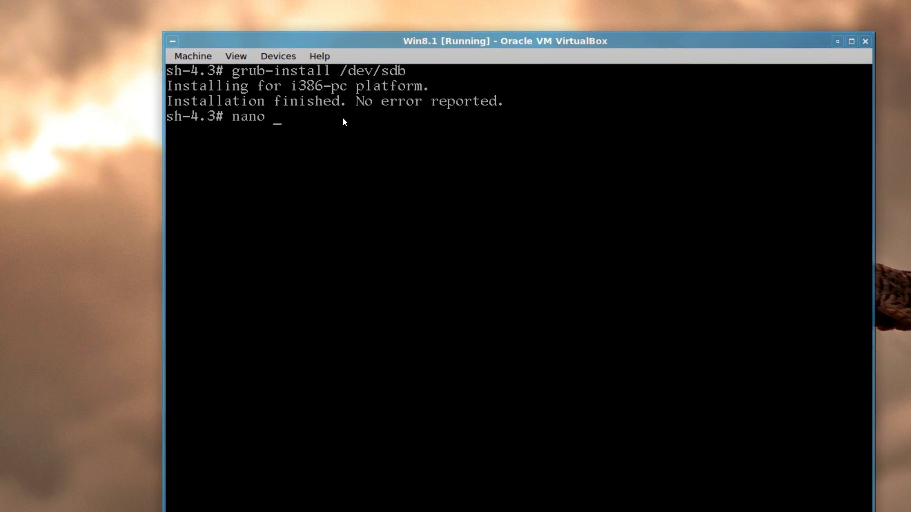
type("/etc/")
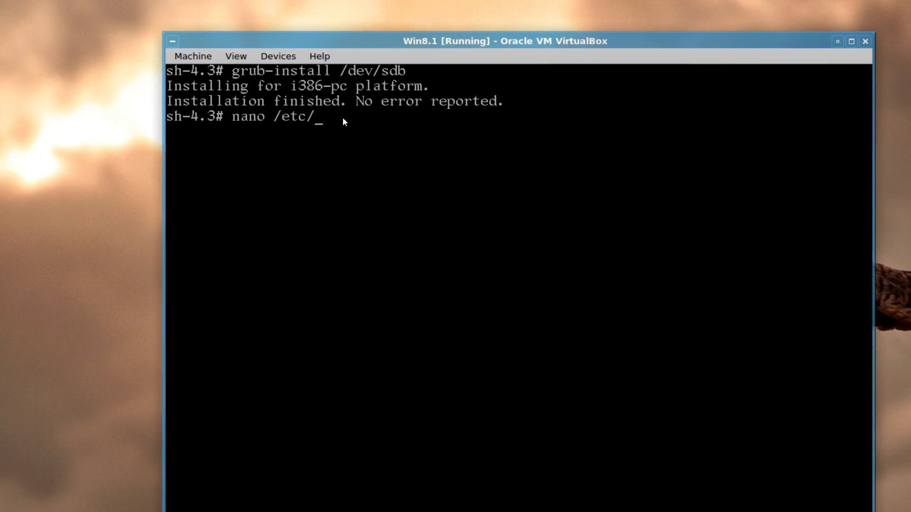
type("d")
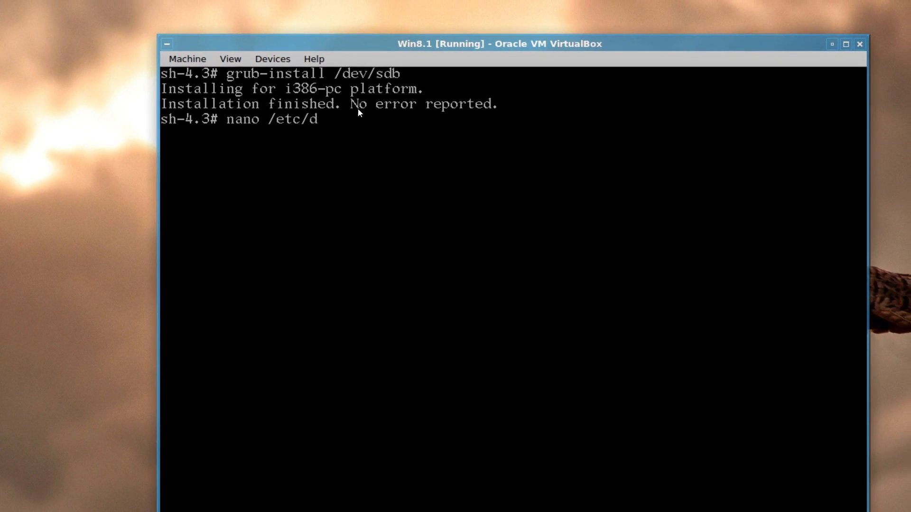
type("efault/")
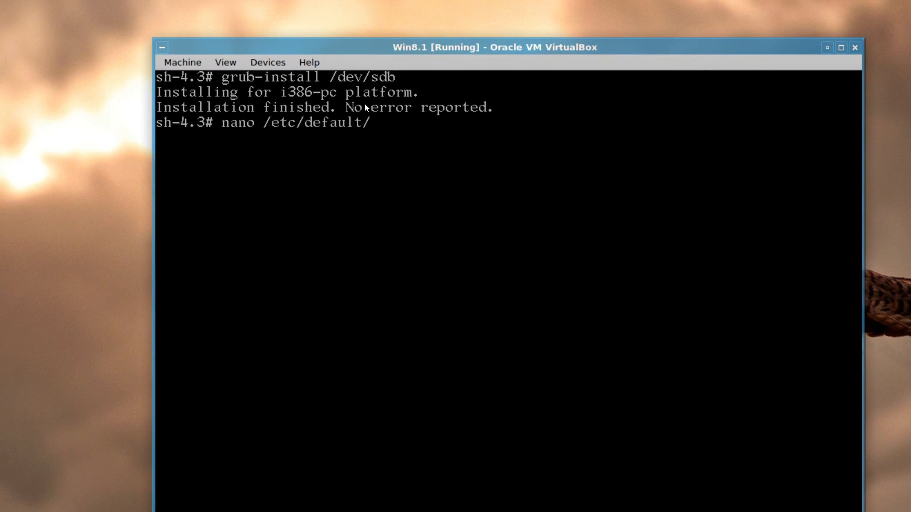
type("grub")
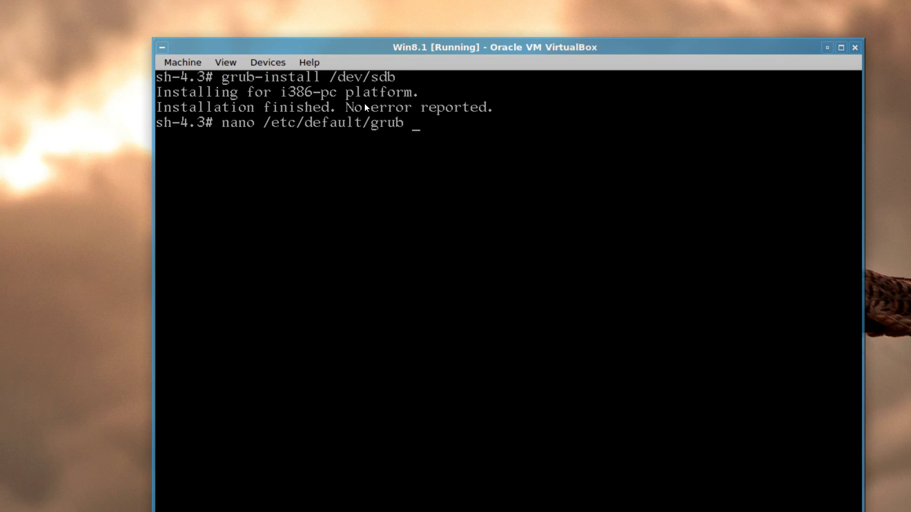
key("Return")
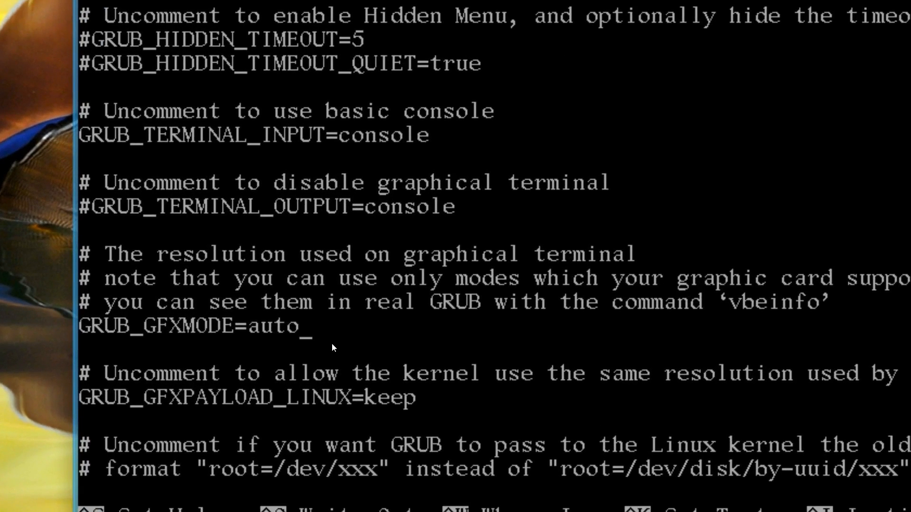
Step: Set GRUB_GFXMODE to 1024x768 and save the file
type("1")
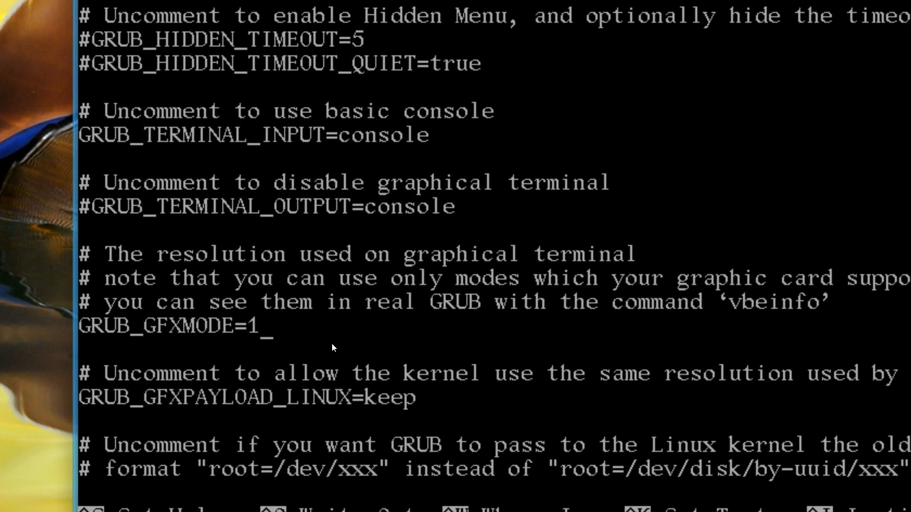
type("024")
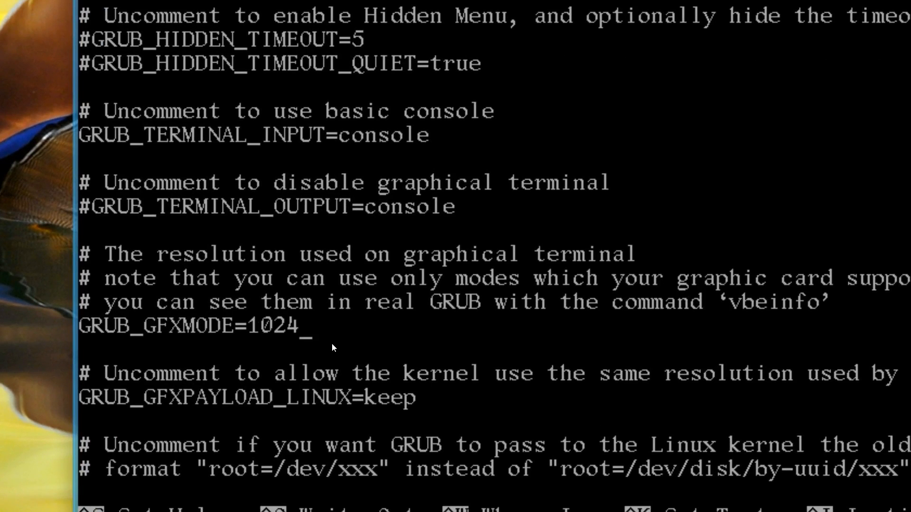
type("x768")
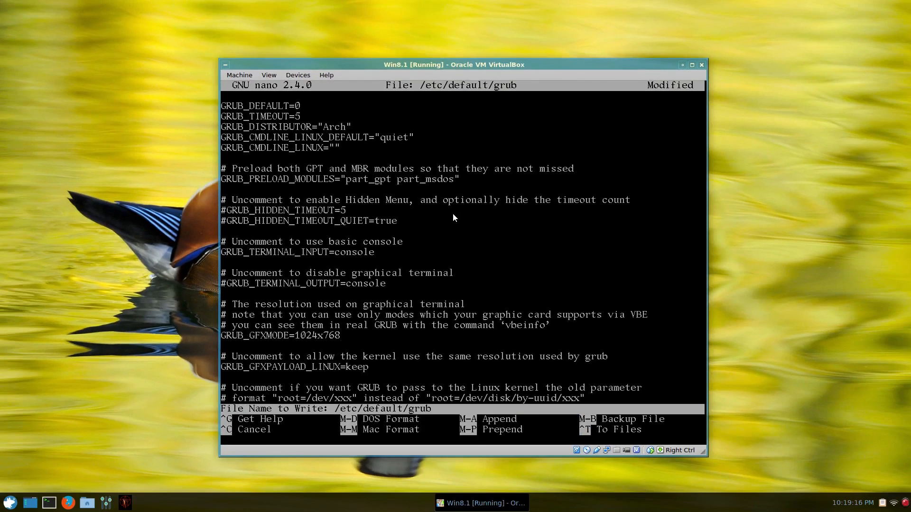
key("Return")
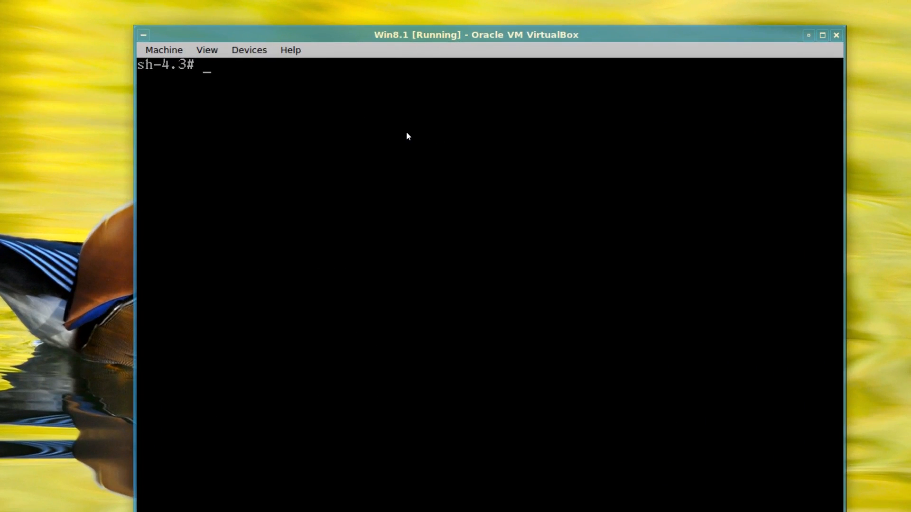
Step: Run grub-mkconfig -o /boot/grub/grub.cfg, detecting the Linux images and Windows Vista
type("gru")
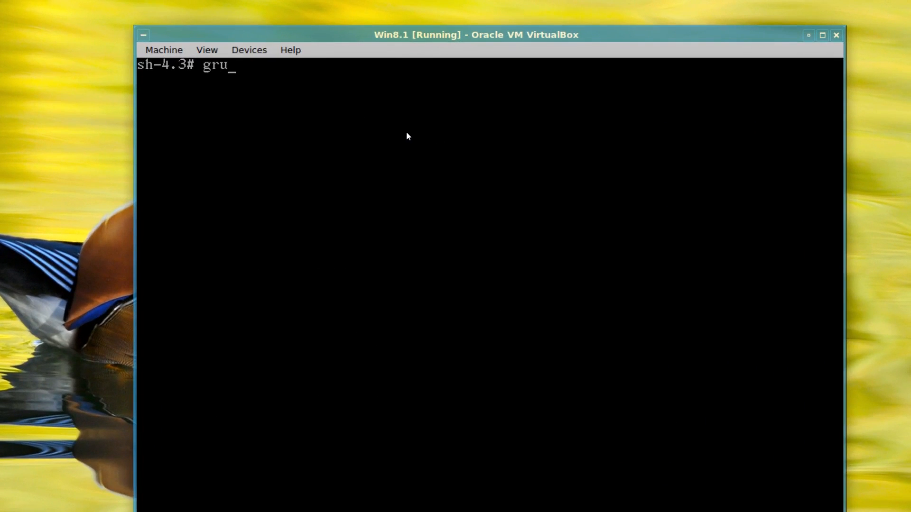
type("b-")
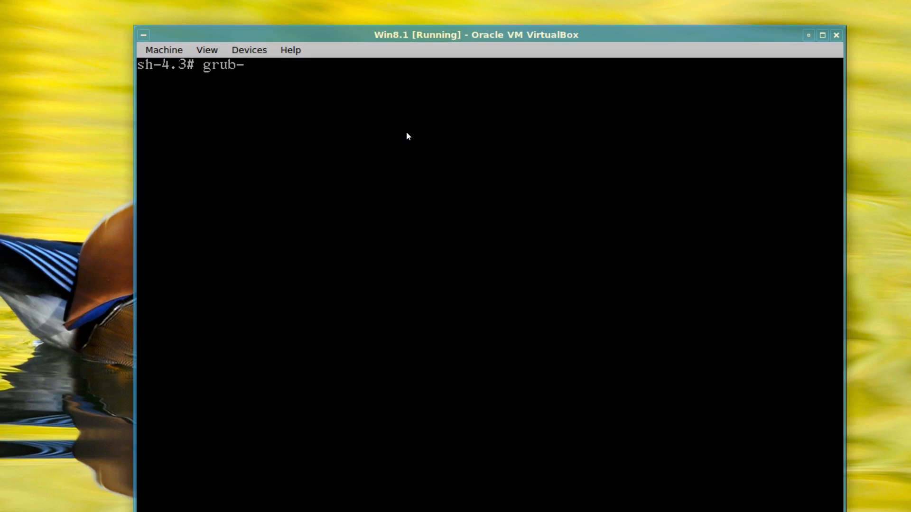
type("m")
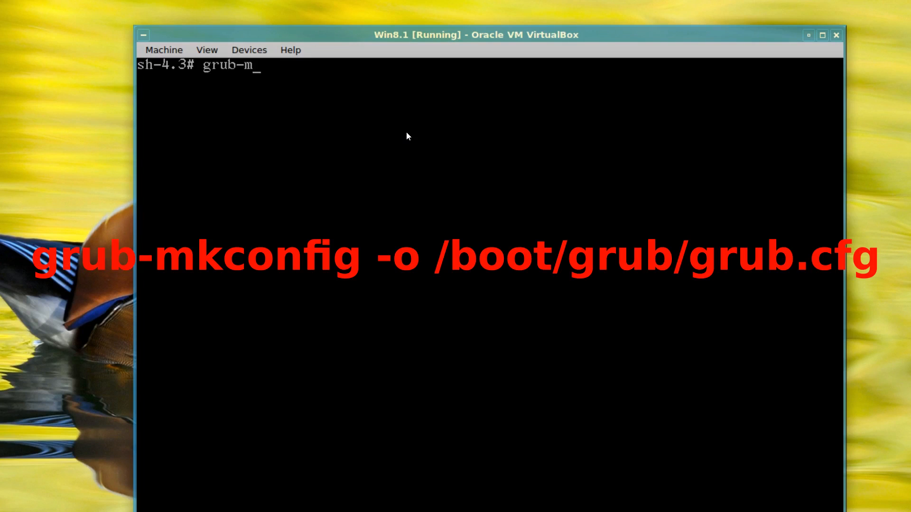
type("kconfig")
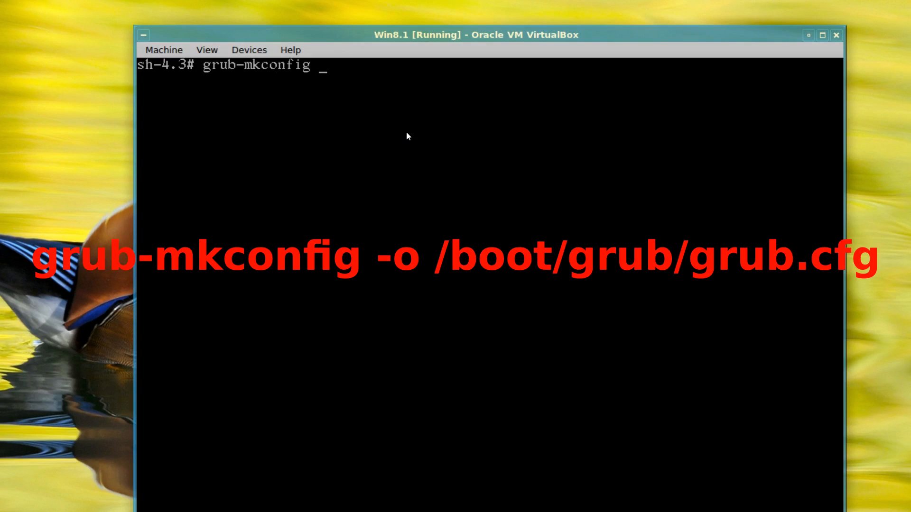
type("-o")
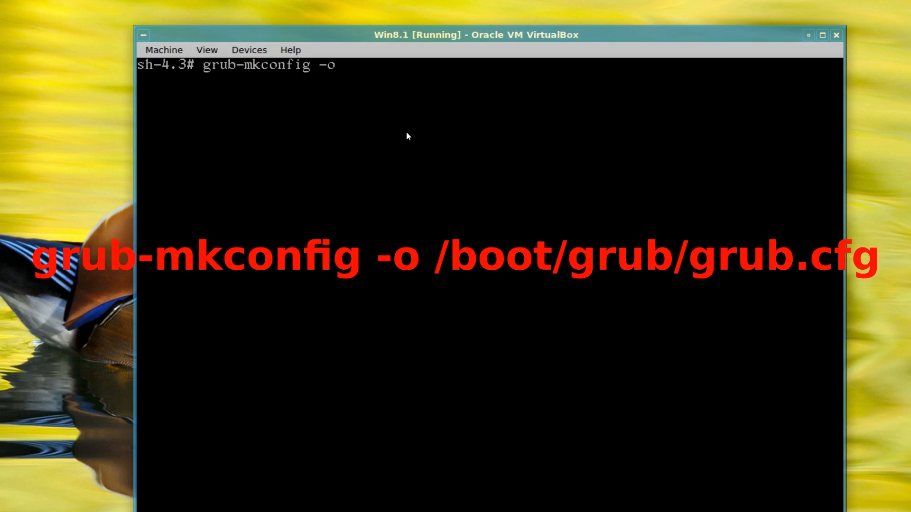
type("/boot/g")
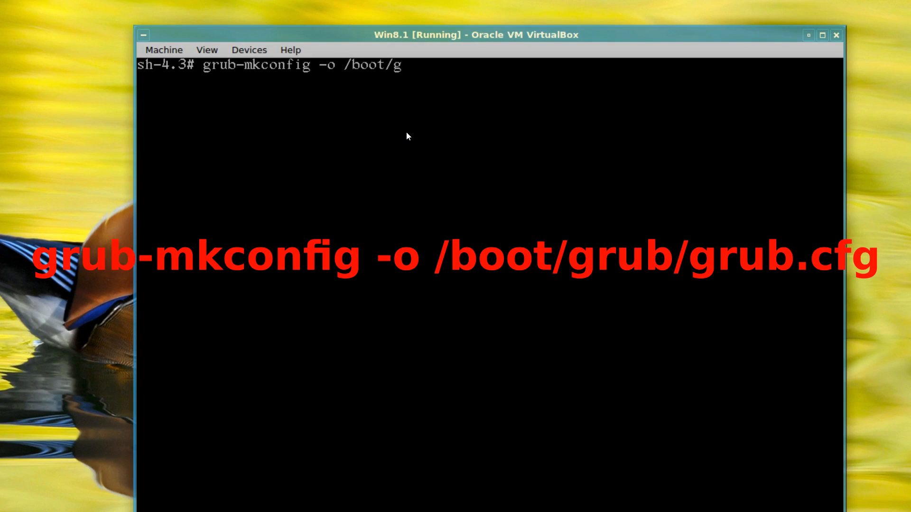
type("rub/grub")
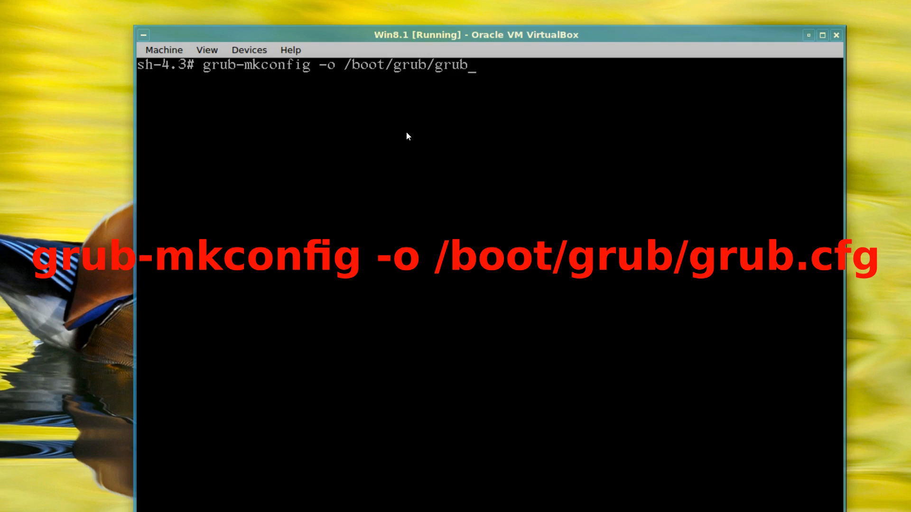
type(".cfg")
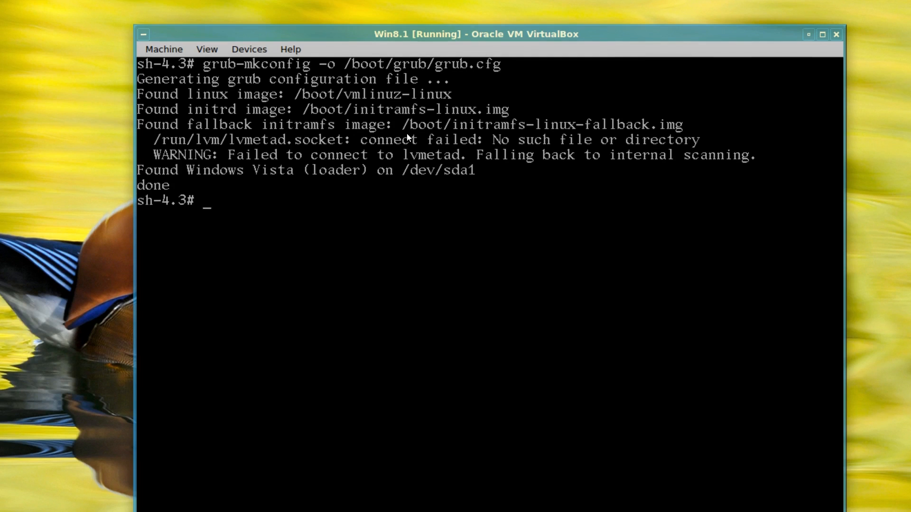
left_click_drag(474, 34, 527, 19)
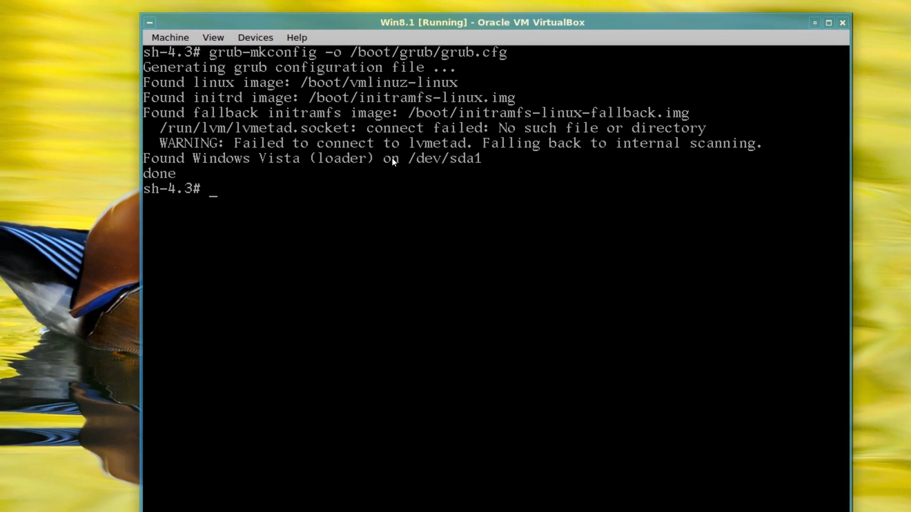
Step: Exit the chroot, run umount -R /mnt, and type reboot
type("exi")
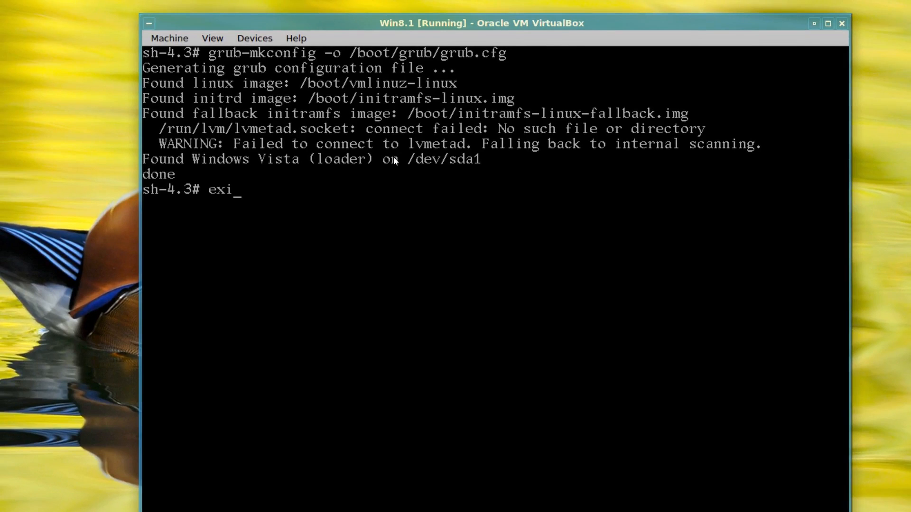
key("Return")
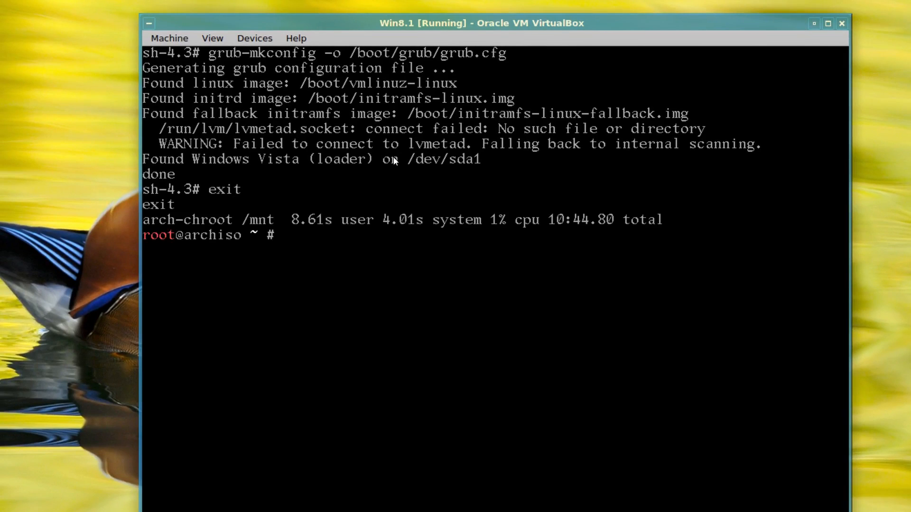
type("umo")
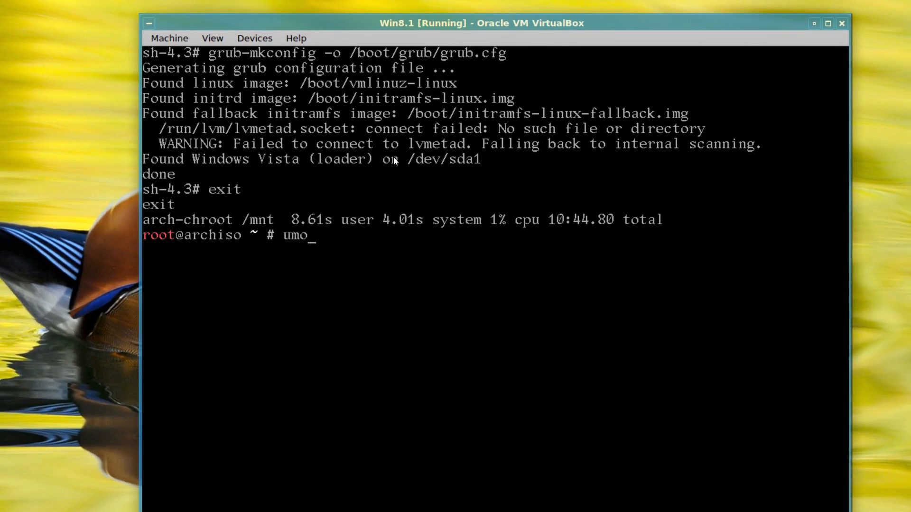
type("unt")
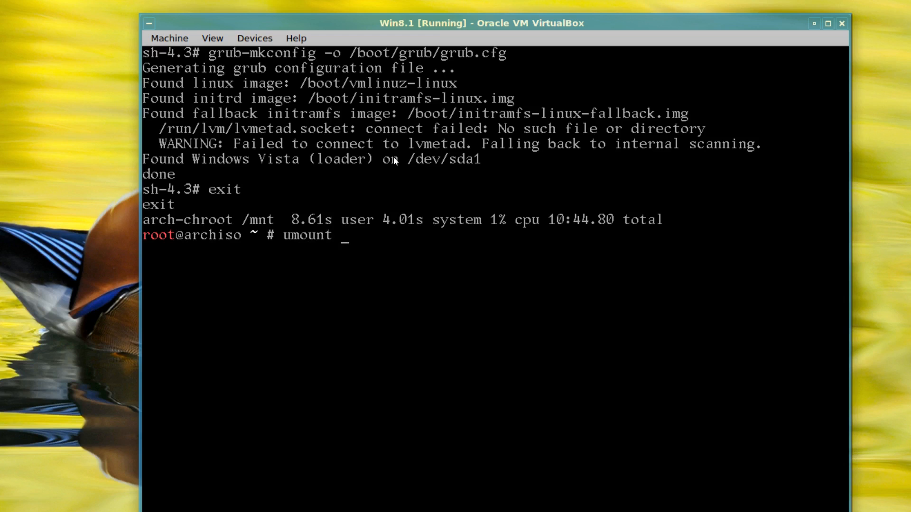
type("/")
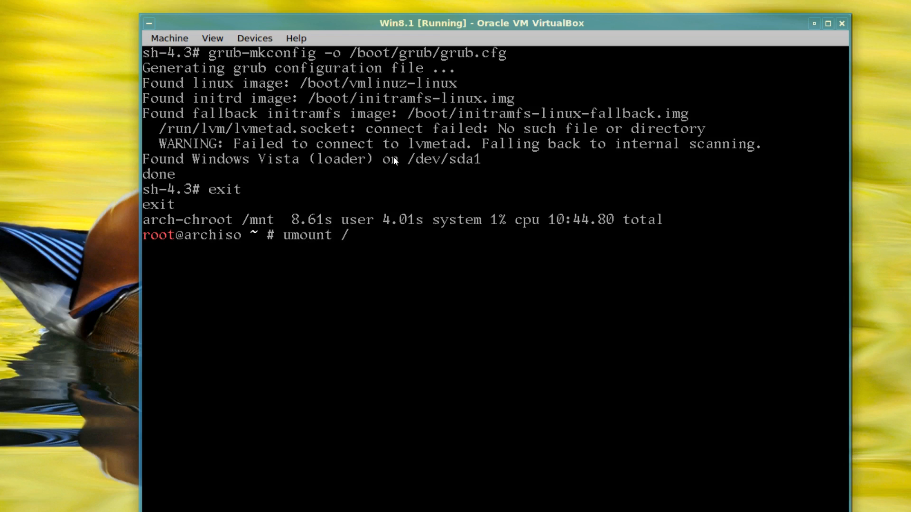
type("mnt -R")
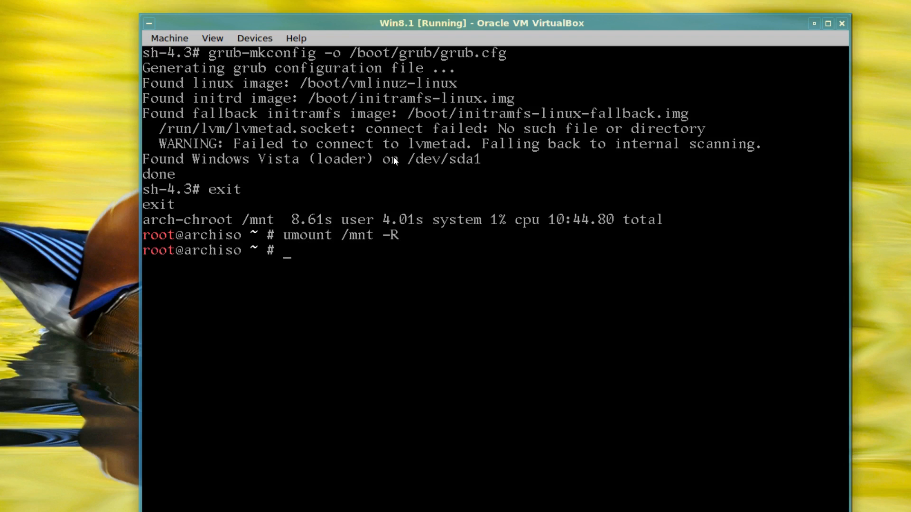
type("reboo")
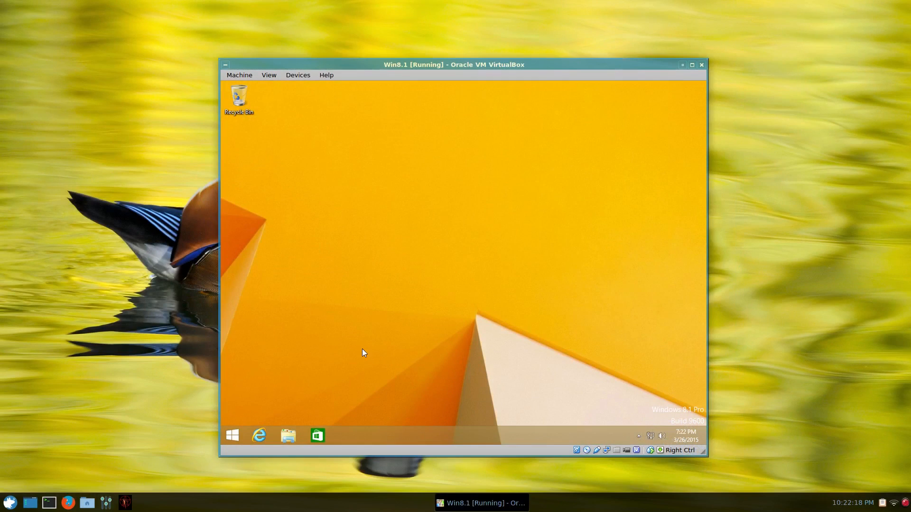
mouse_move(364, 357)
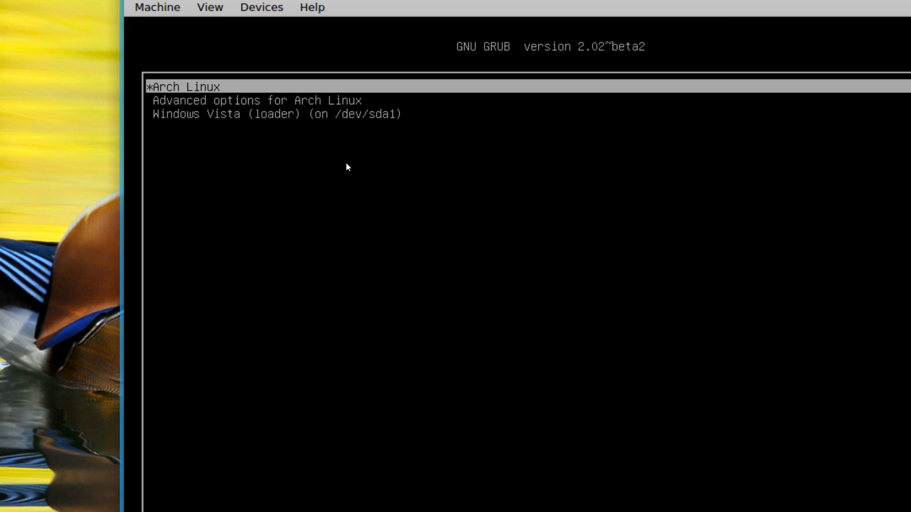
Step: Move through the GRUB menu entries and return to Arch Linux to boot it
key("Down")
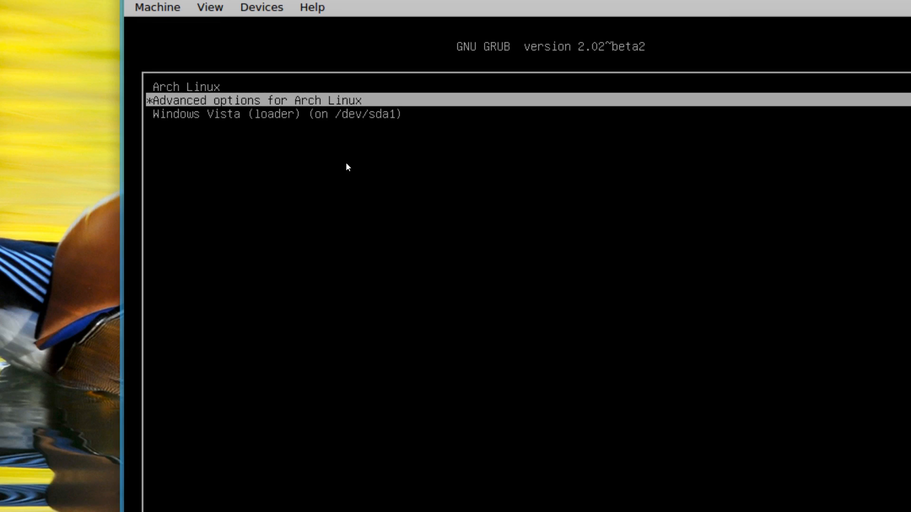
key("Down")
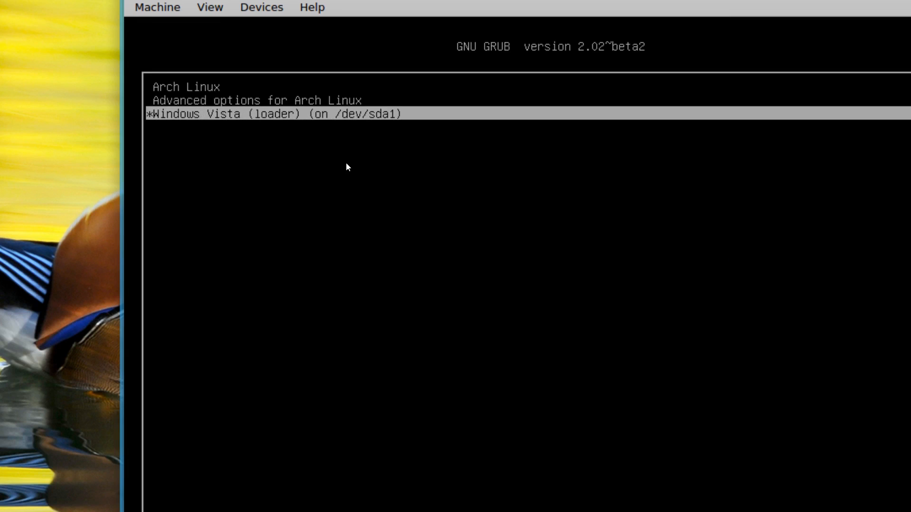
key("Up")
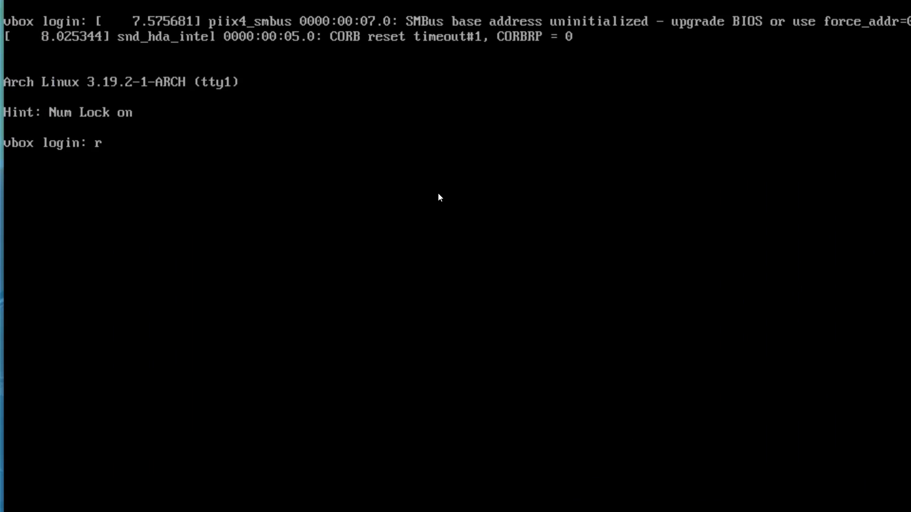
Step: Log in as root and type pacman -Syy to force-refresh package databases
type("oot")
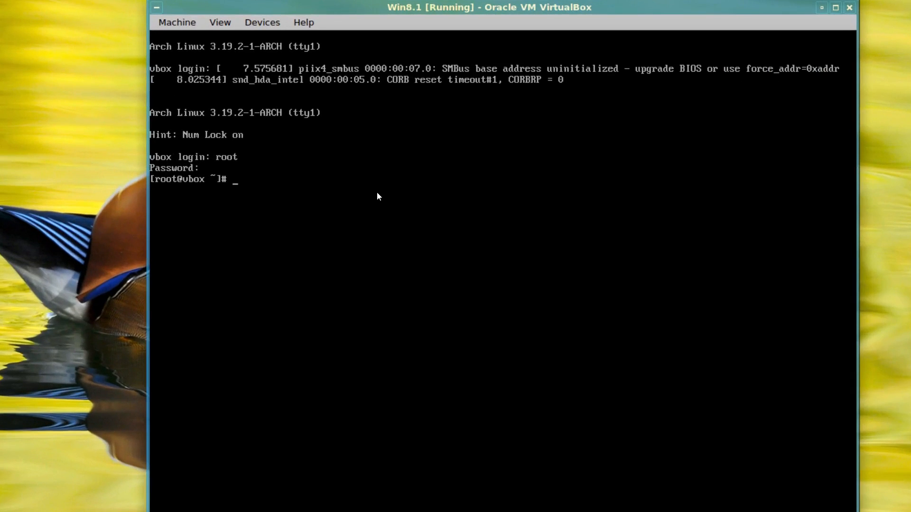
type("pacman")
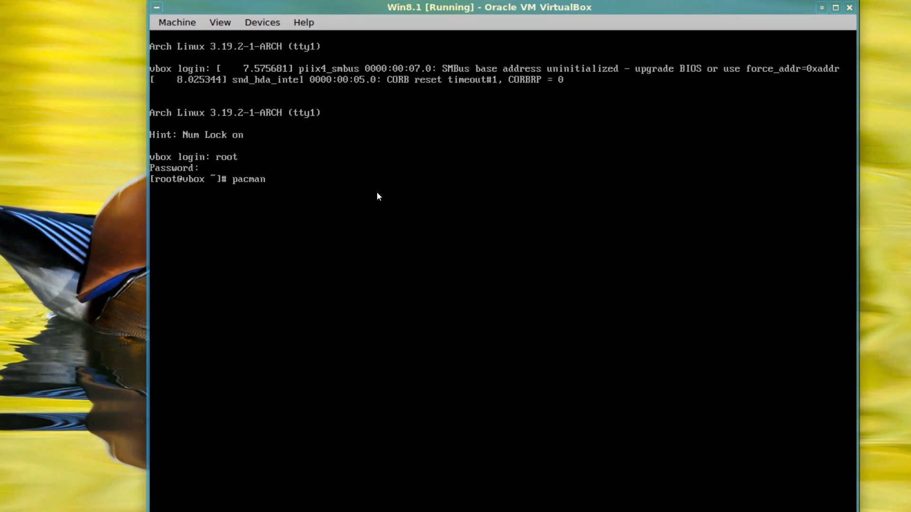
type("-Syy")
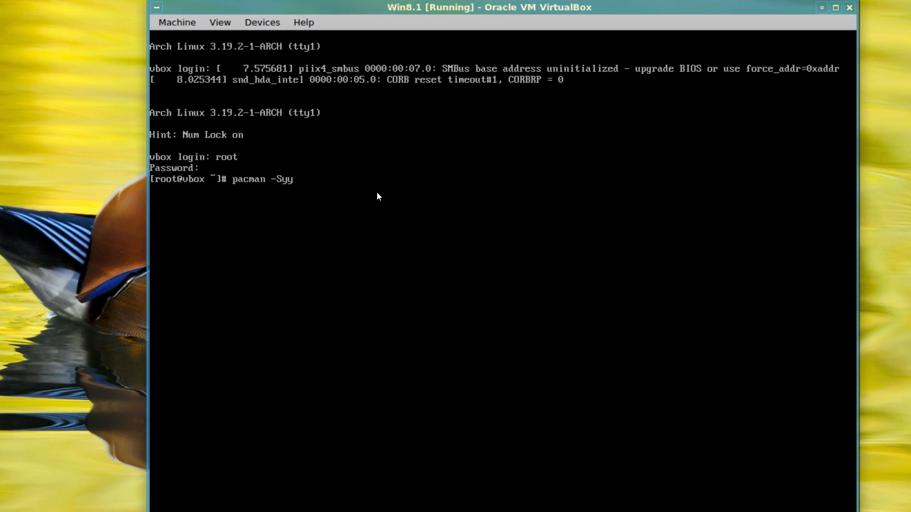